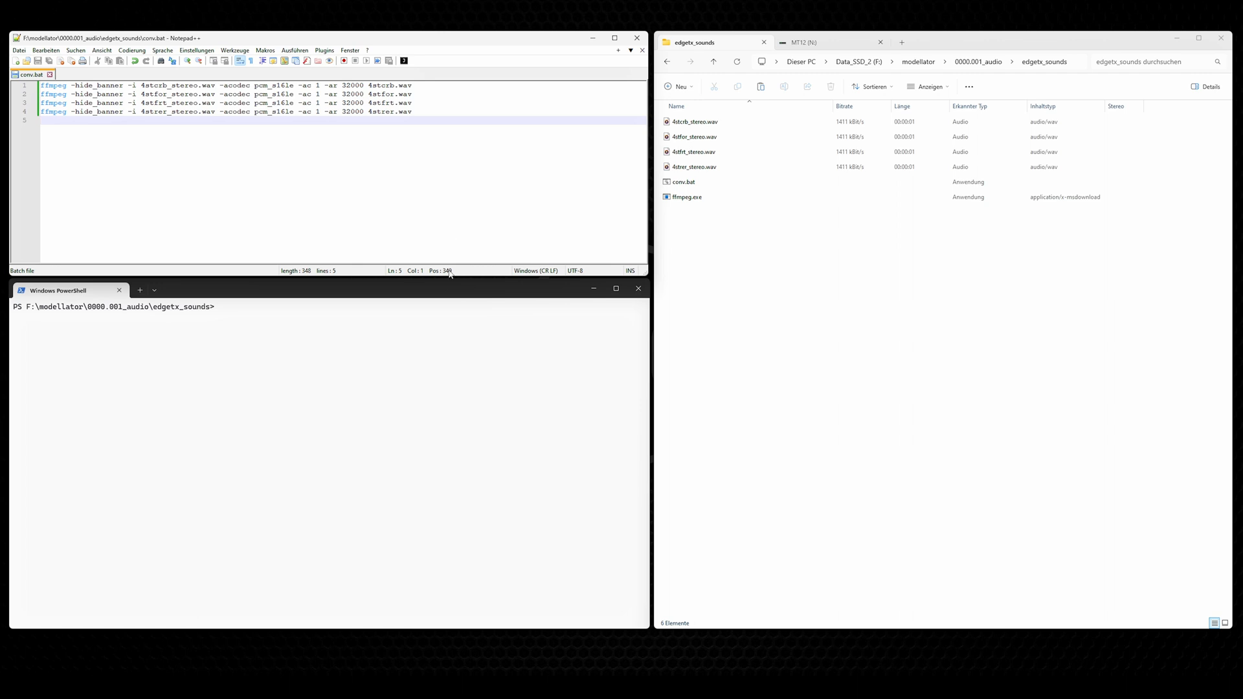
# - Review the sounds folder contents: the four stereo WAV files and ffmpeg.exe
pyautogui.click(318, 289)
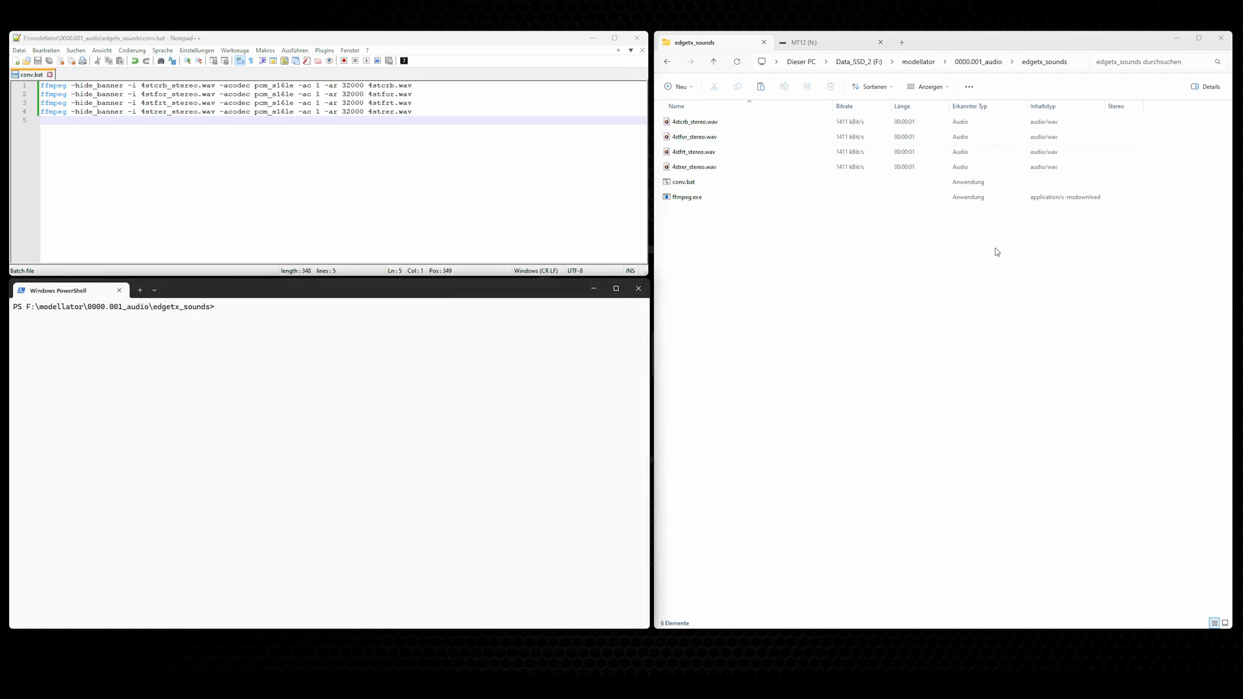
pyautogui.click(687, 197)
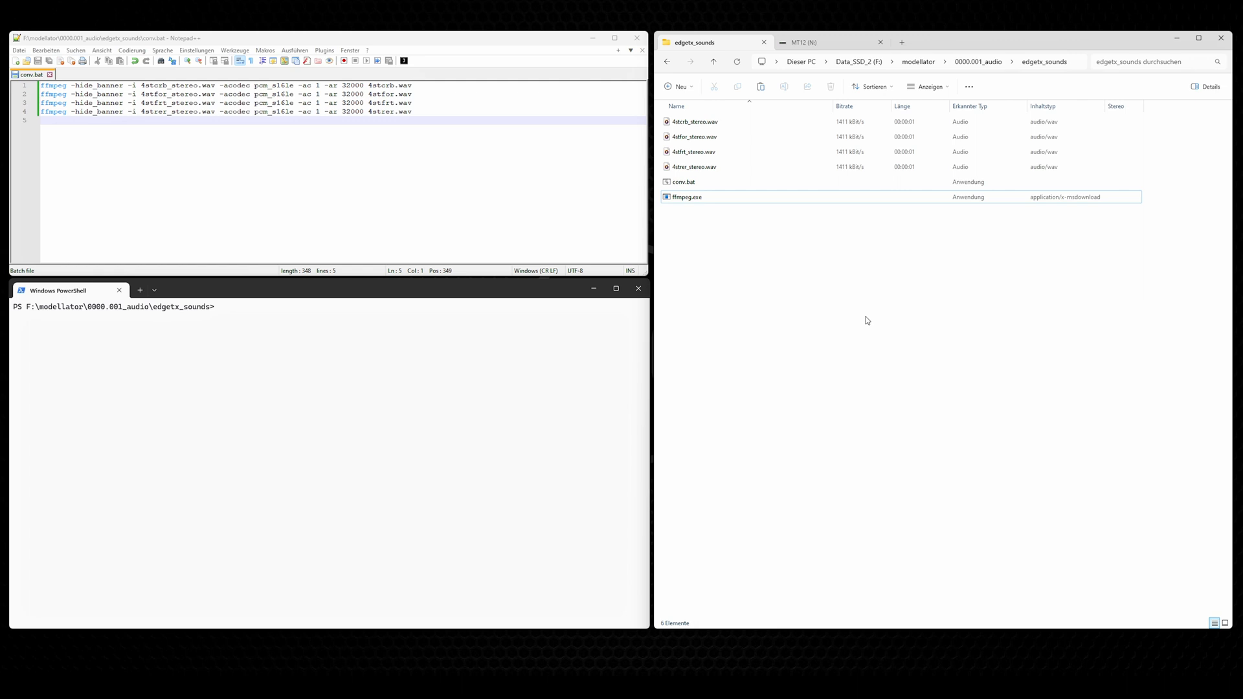
pyautogui.press('ctrl+a')
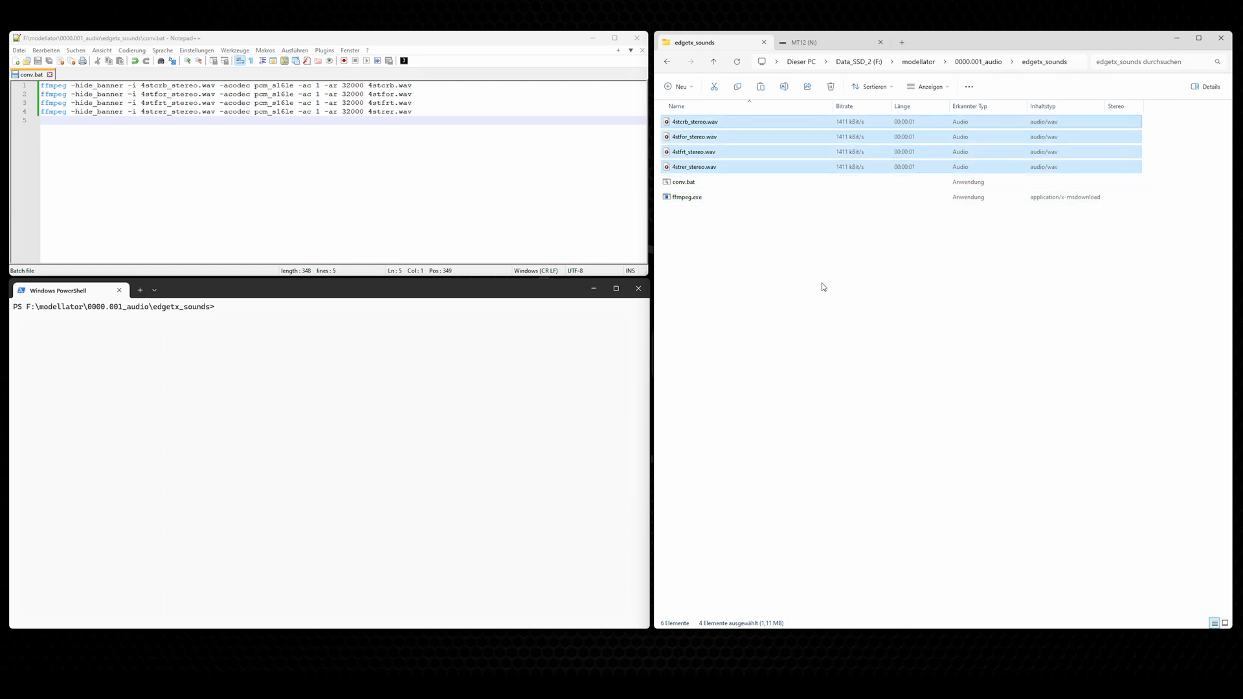
pyautogui.moveTo(799, 270)
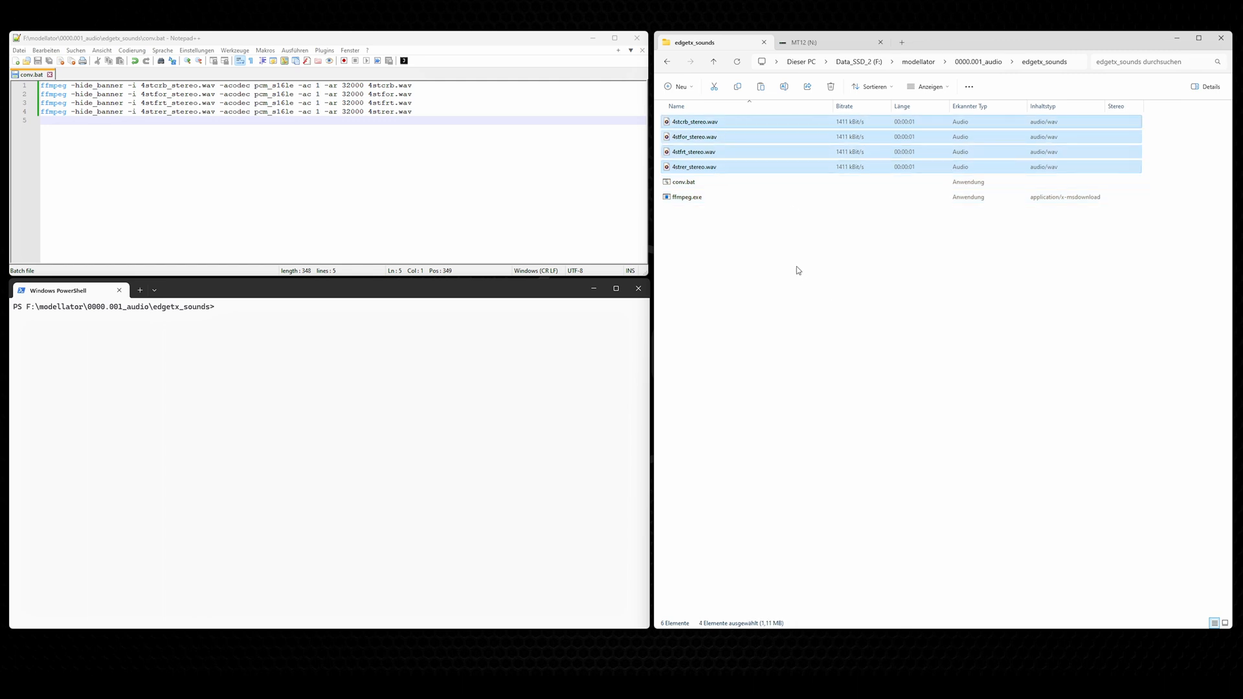
pyautogui.click(694, 136)
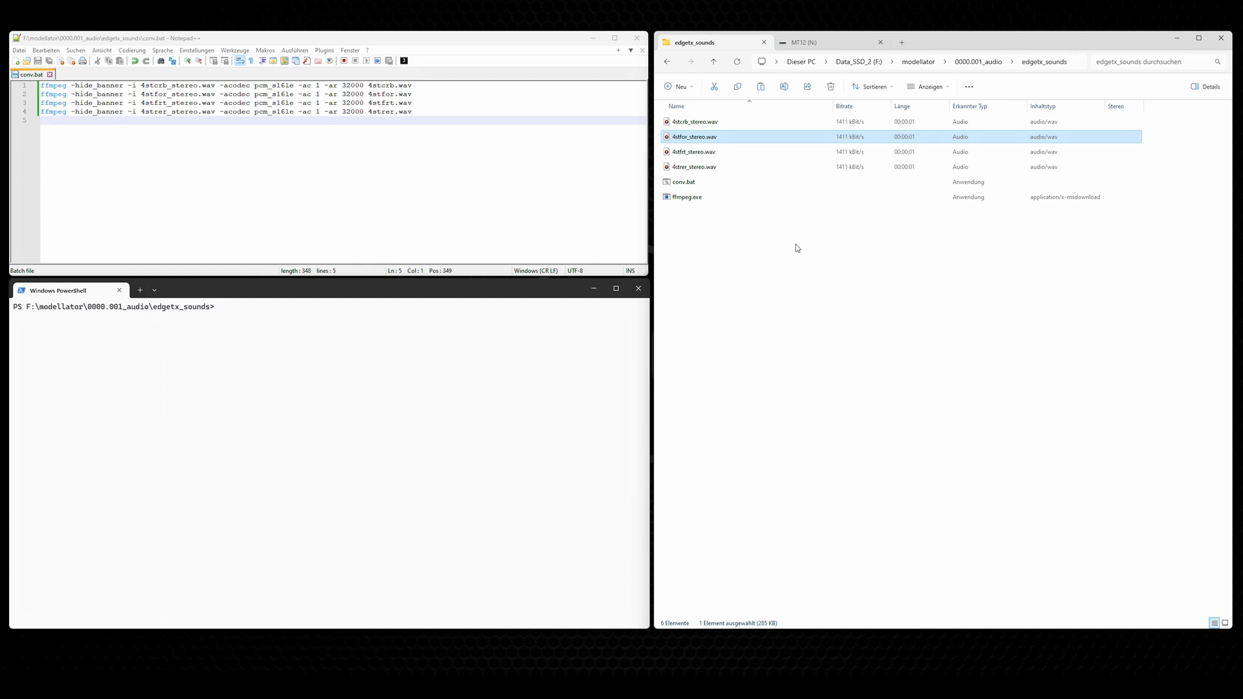
pyautogui.moveTo(799, 277)
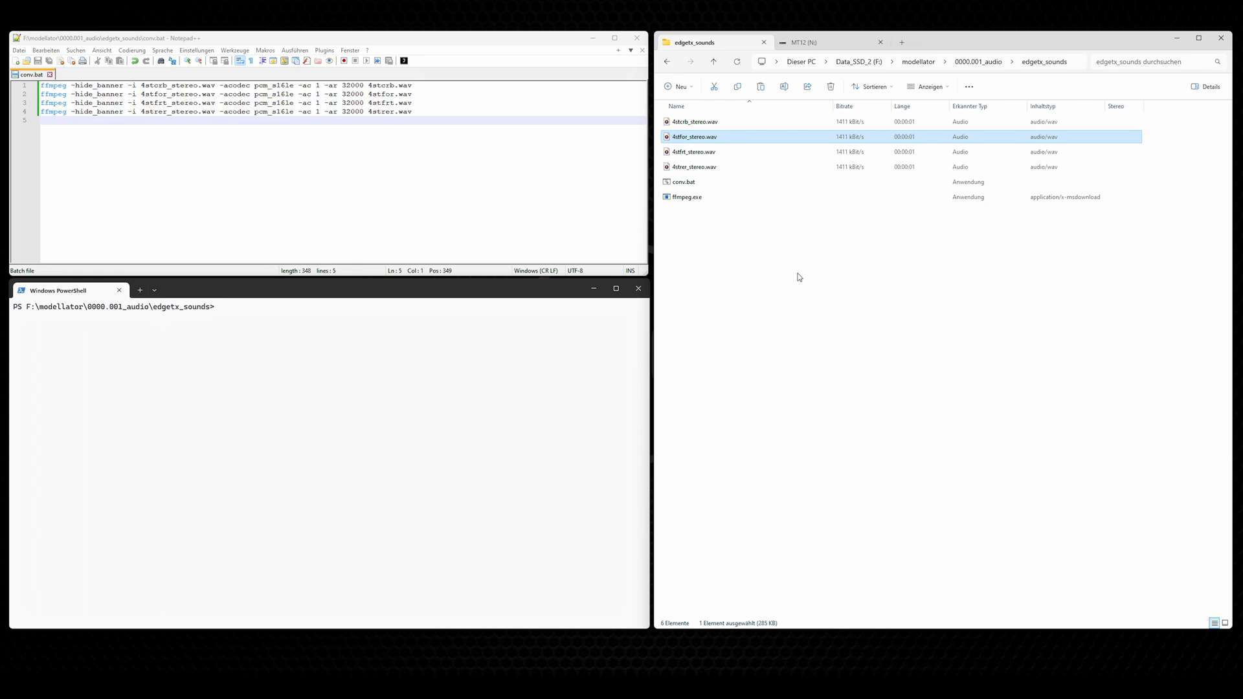
pyautogui.click(692, 167)
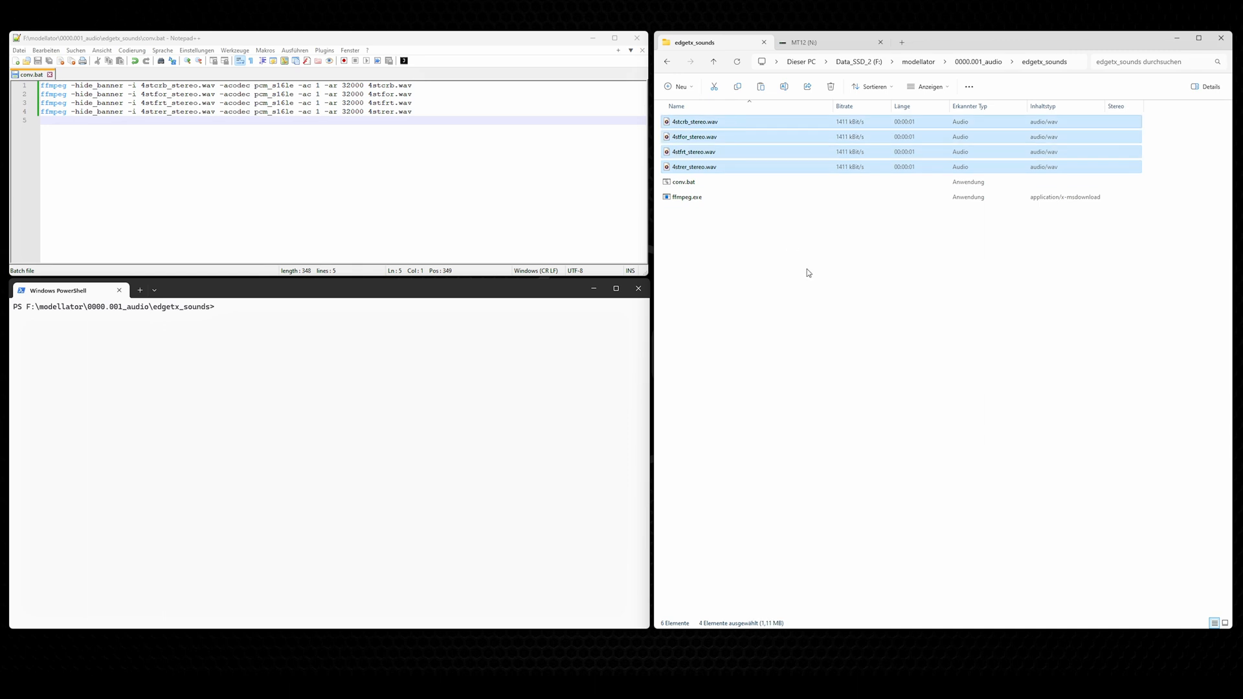
pyautogui.click(686, 197)
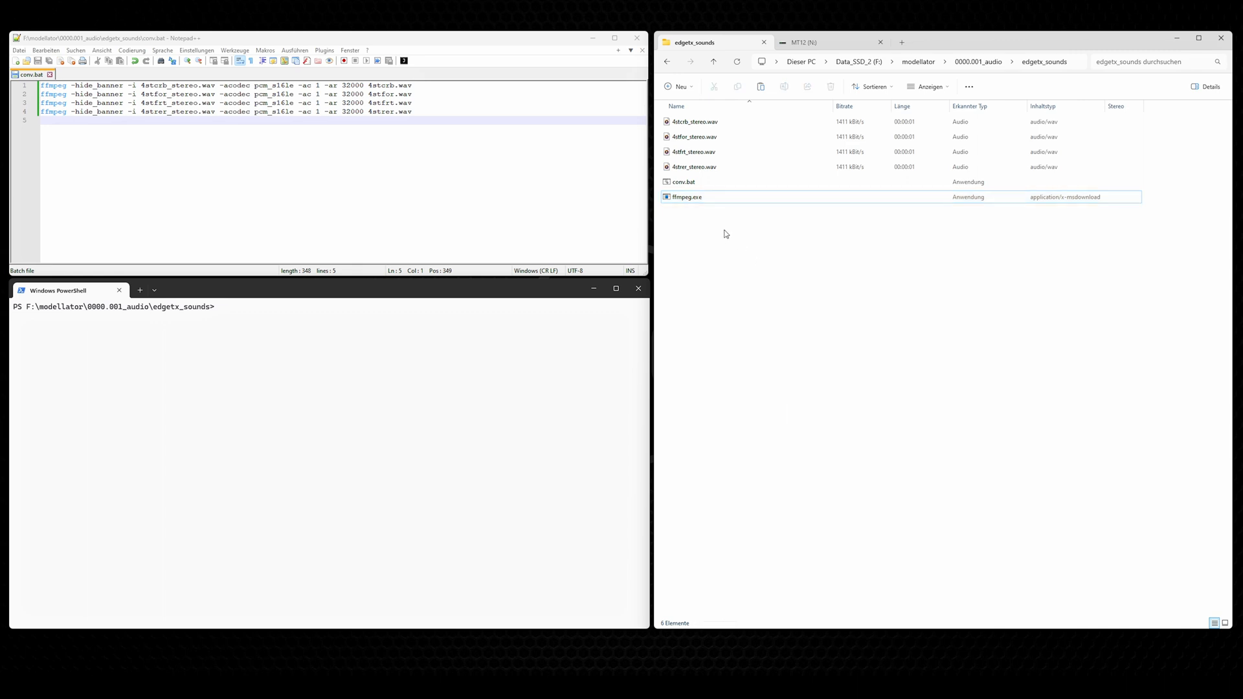
pyautogui.click(687, 197)
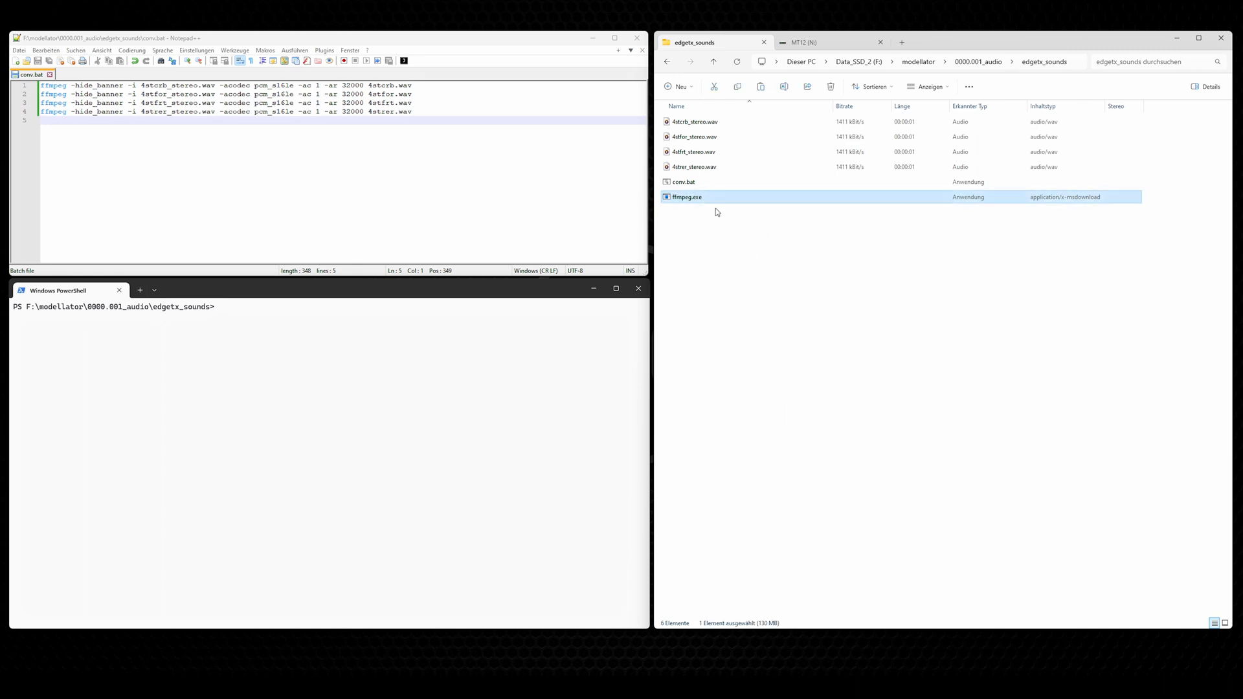
pyautogui.moveTo(709, 197)
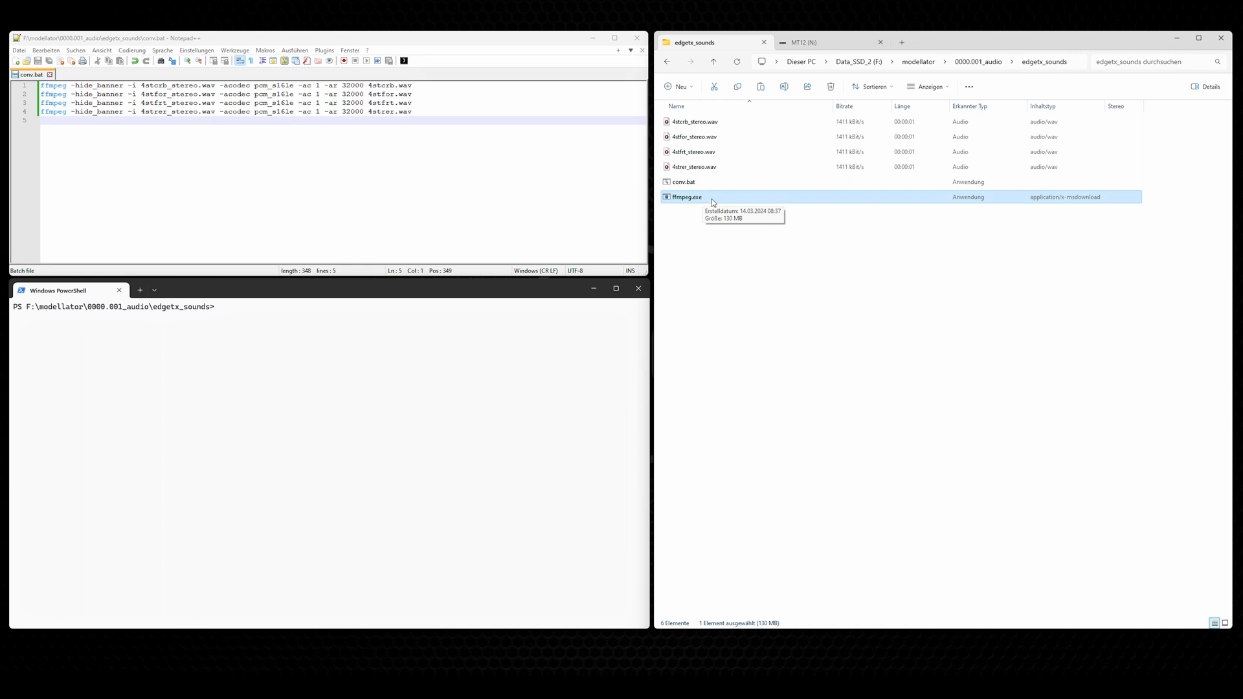
pyautogui.moveTo(777, 246)
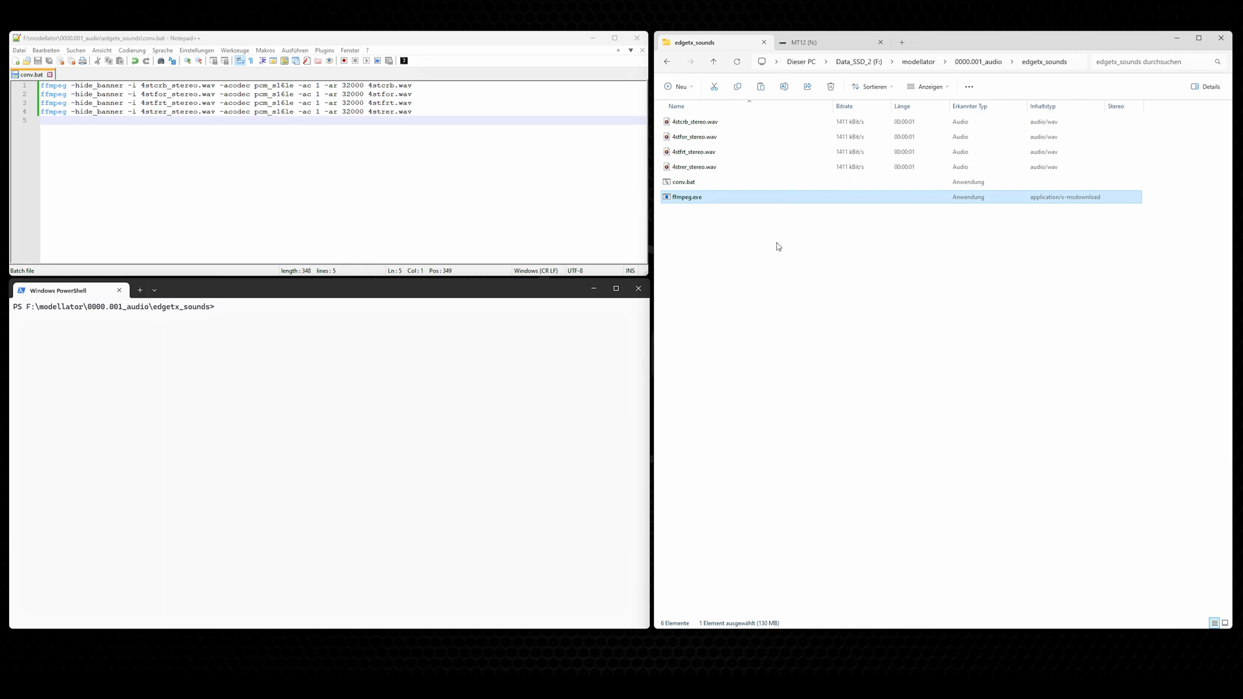
pyautogui.moveTo(805, 259)
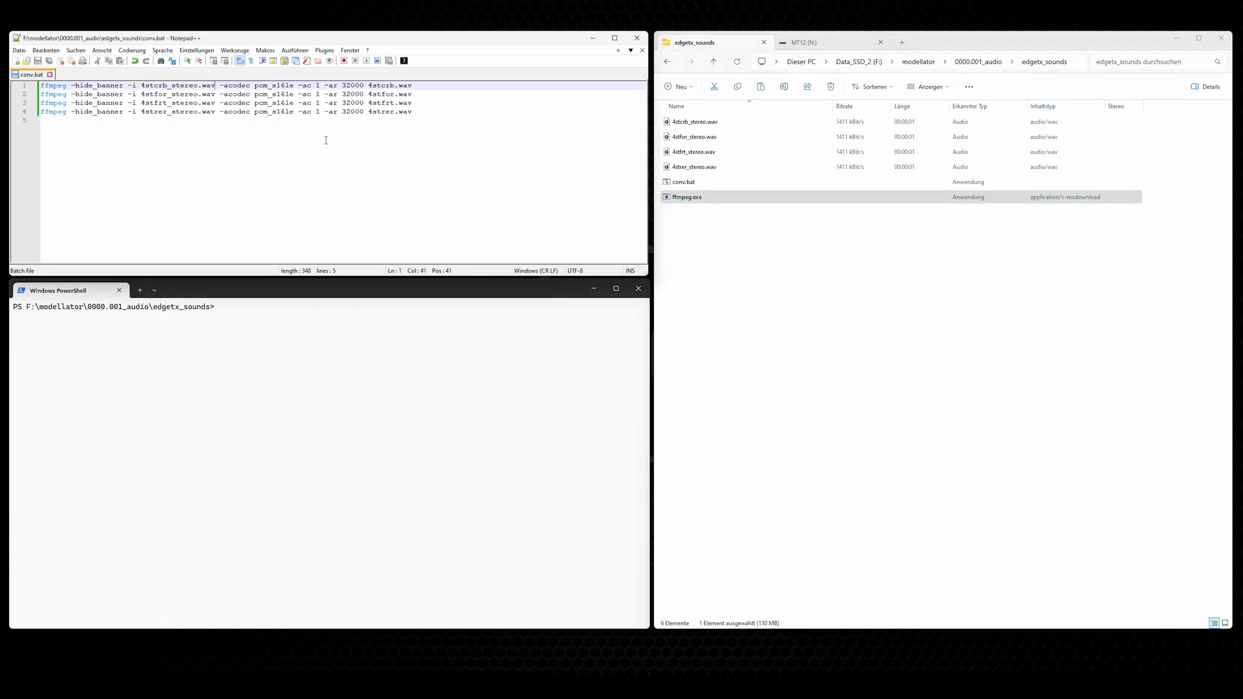
# - Walk through the conv.bat ffmpeg command: input 4tcrb_stereo.wav, pcm_s16le, 32000 Hz, output 4tcrb.wav
pyautogui.press('ctrl+a')
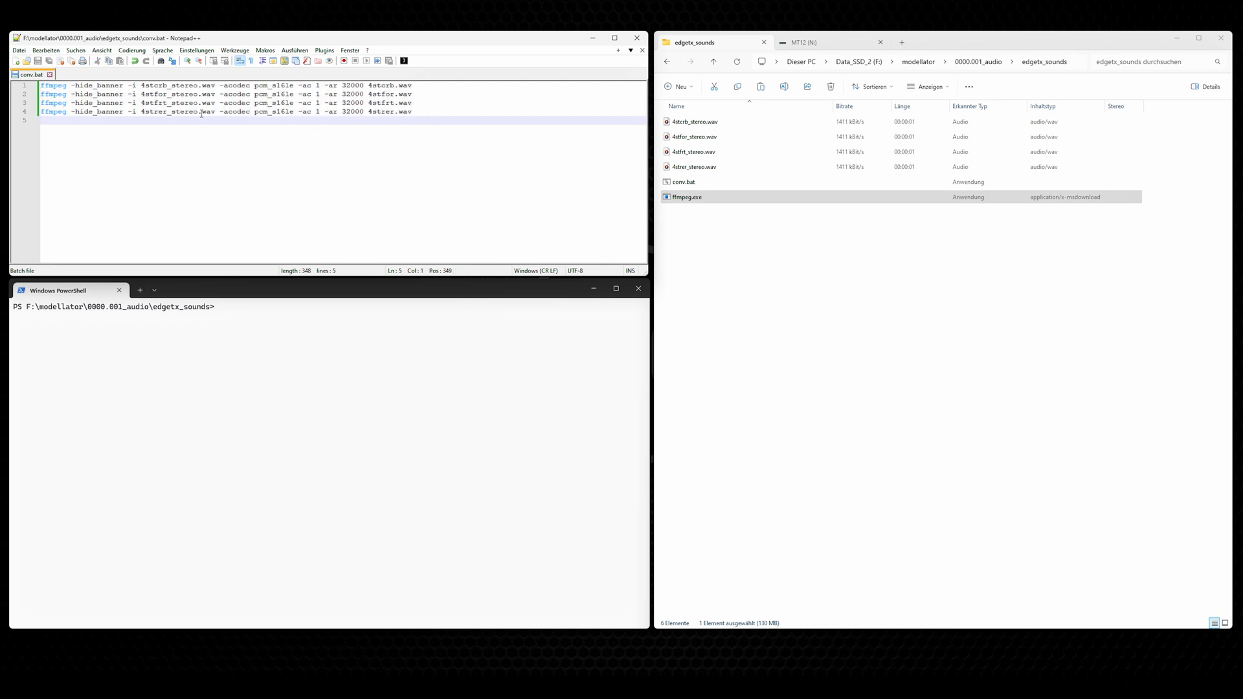
pyautogui.doubleClick(171, 86)
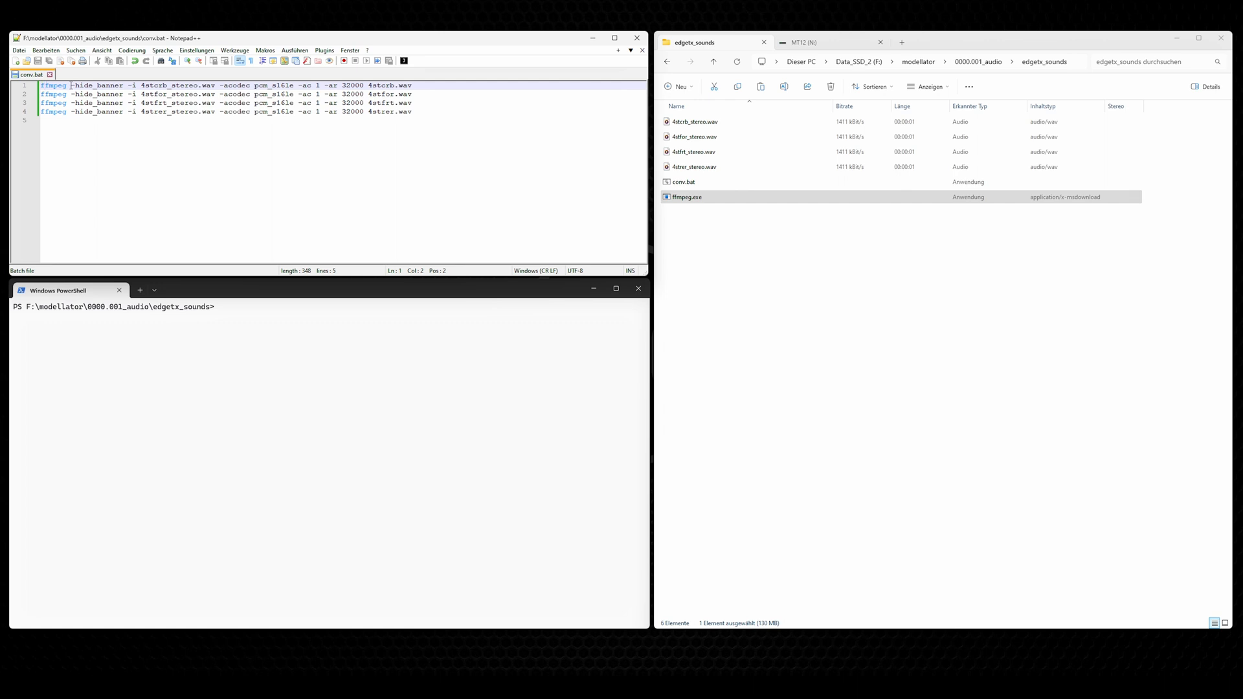
pyautogui.doubleClick(82, 86)
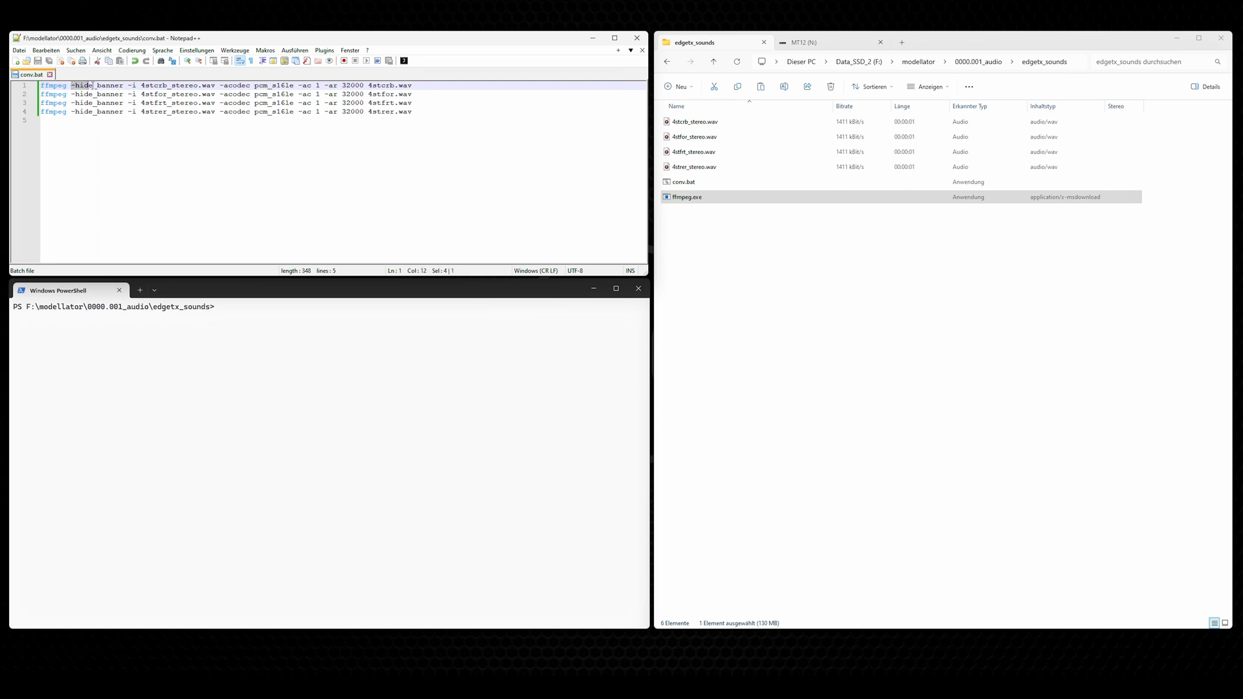
pyautogui.doubleClick(104, 86)
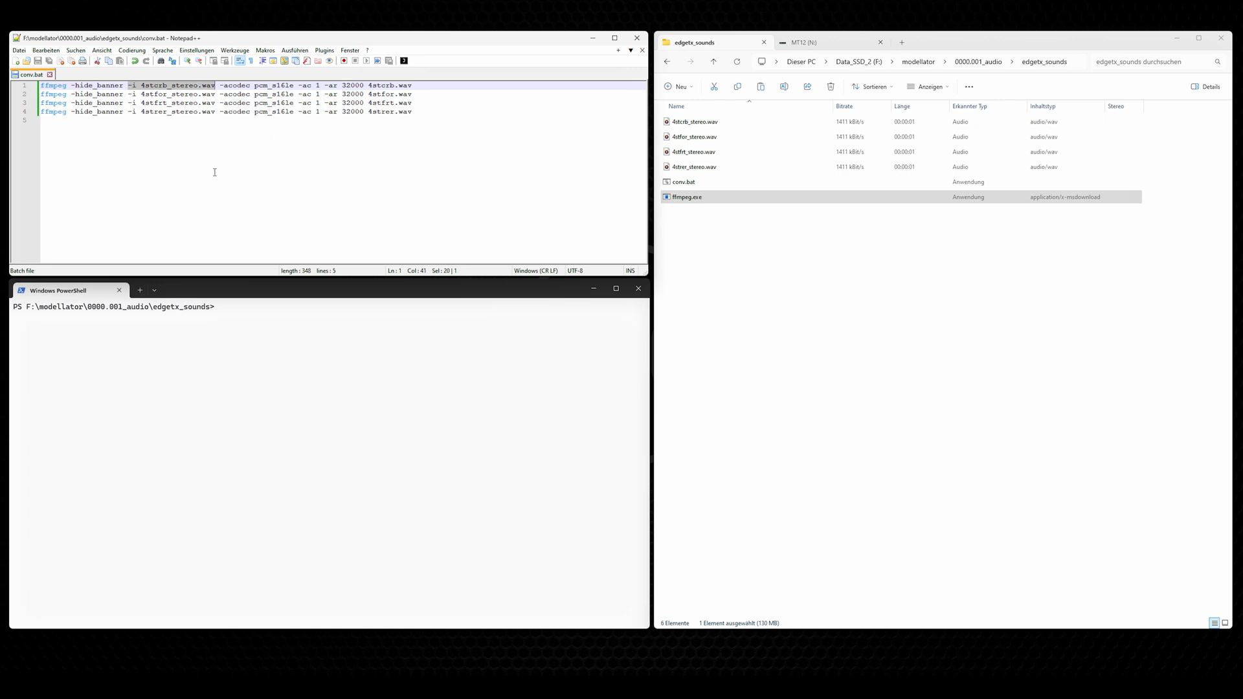
pyautogui.moveTo(206, 161)
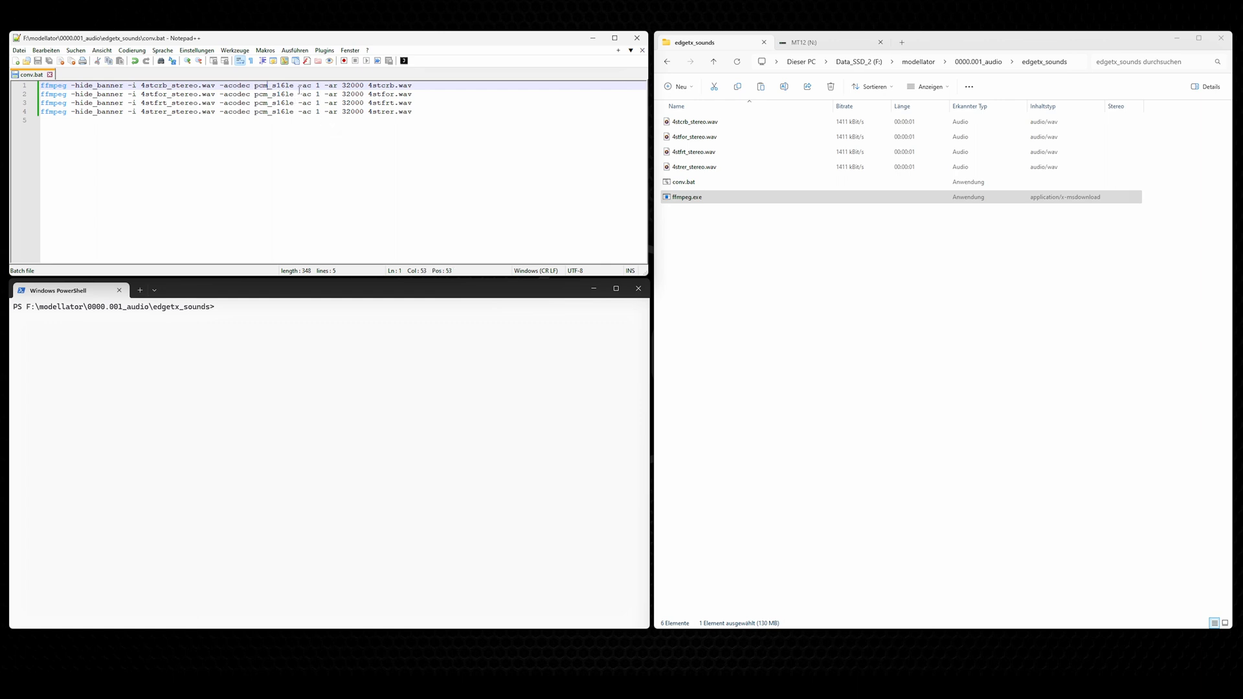
pyautogui.doubleClick(308, 85)
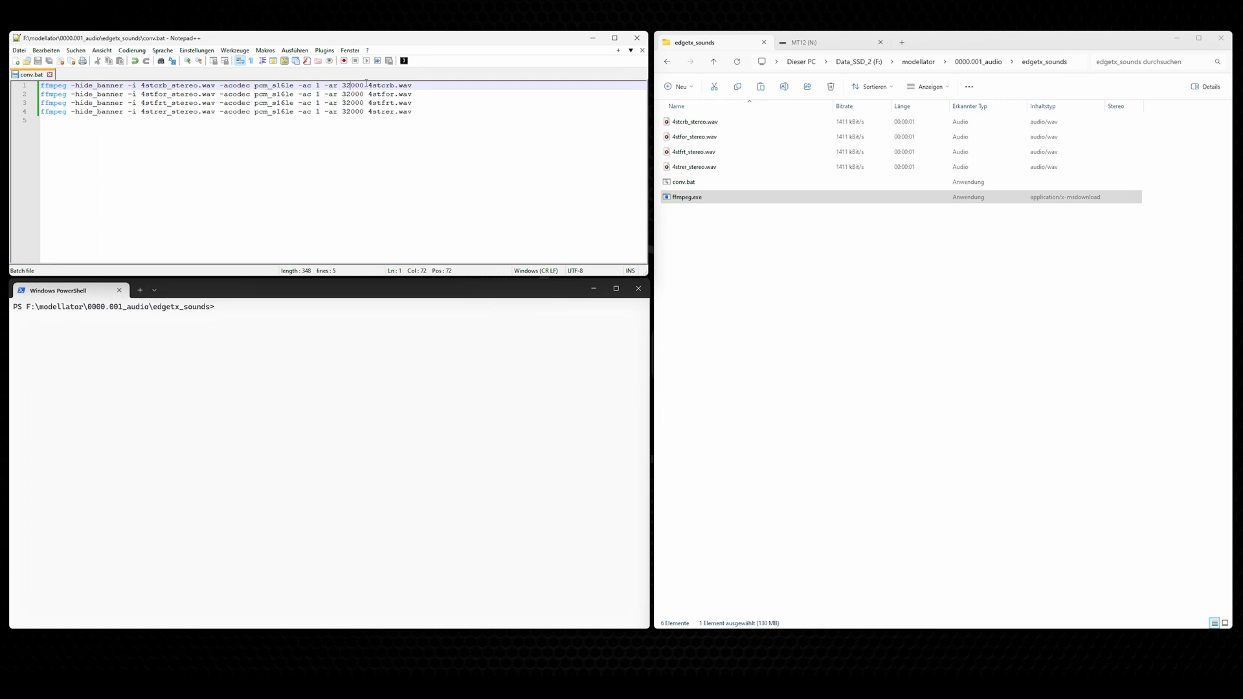
pyautogui.doubleClick(387, 86)
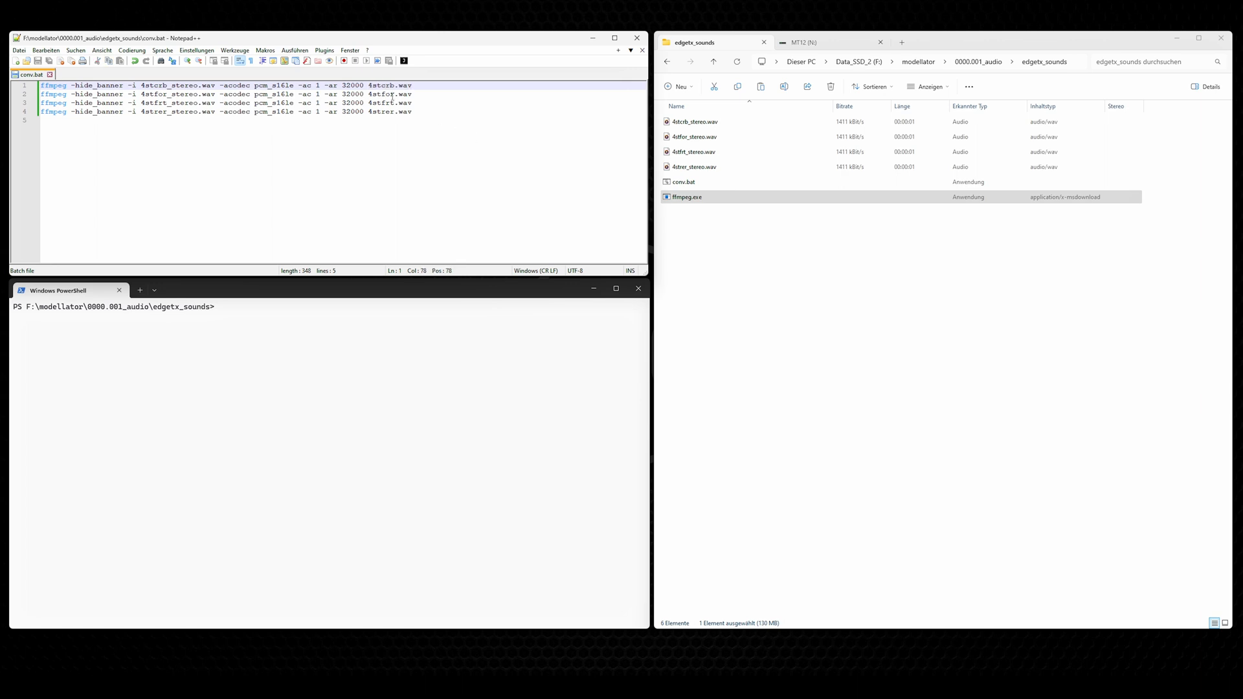
pyautogui.doubleClick(390, 86)
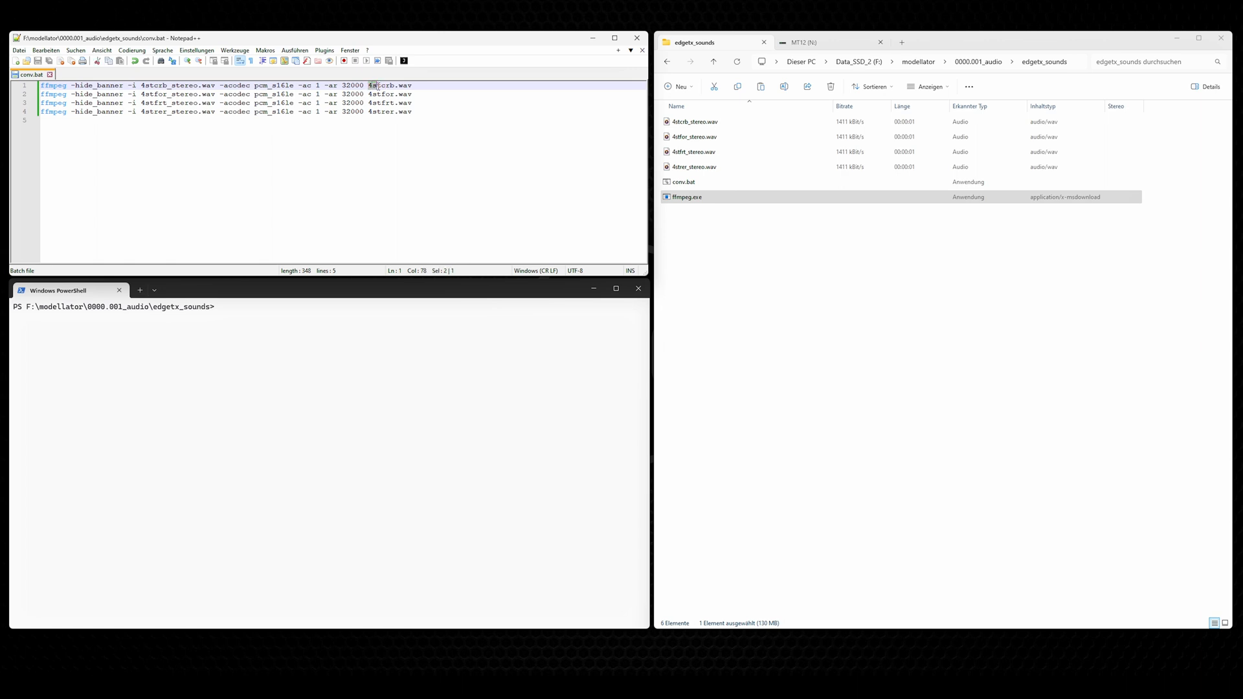
pyautogui.doubleClick(387, 86)
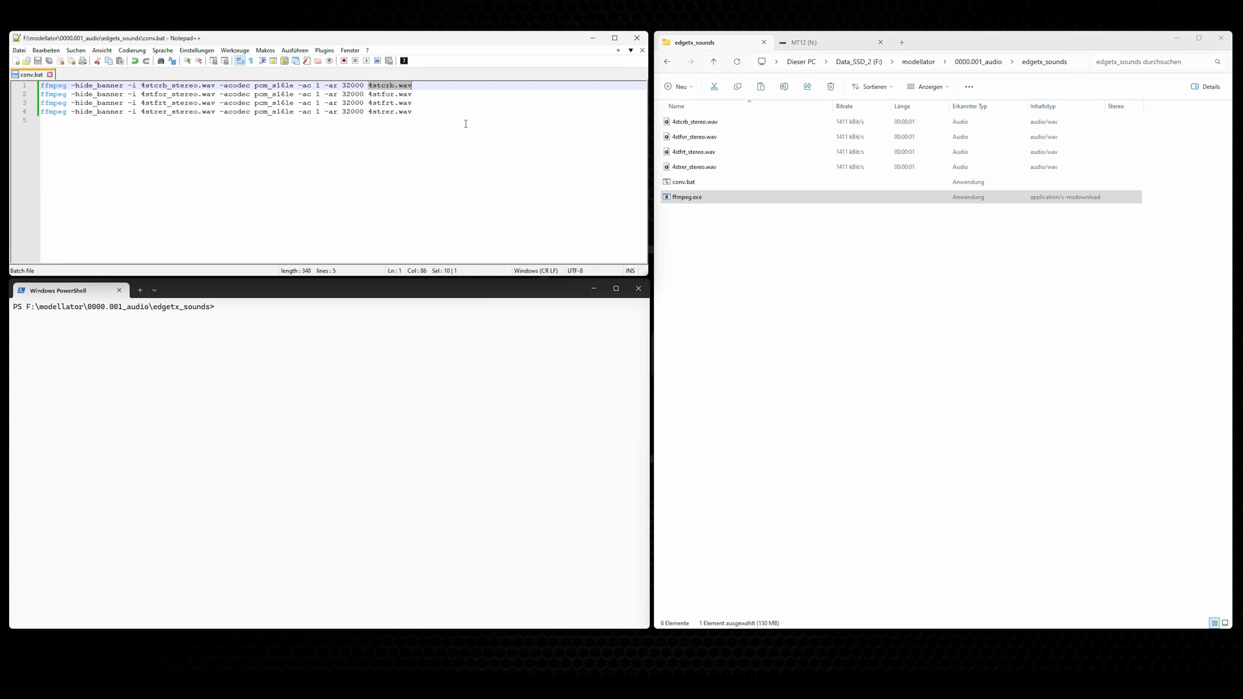
pyautogui.moveTo(468, 119)
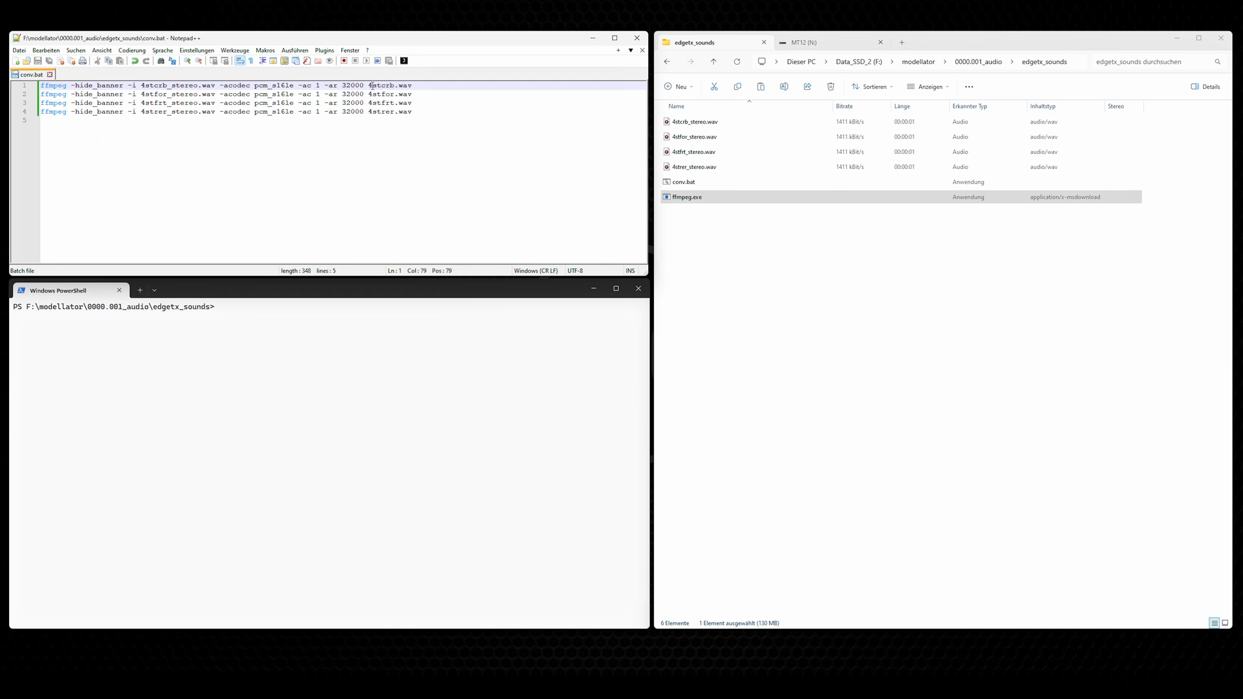
pyautogui.doubleClick(381, 85)
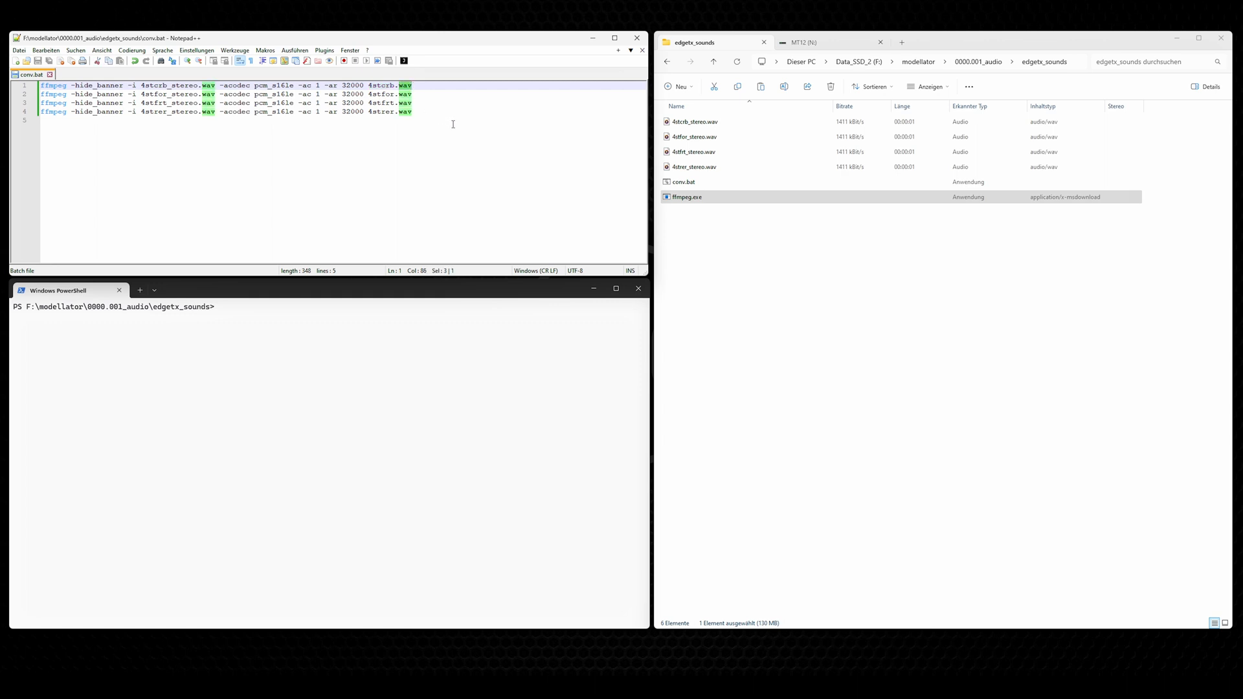
pyautogui.moveTo(451, 124)
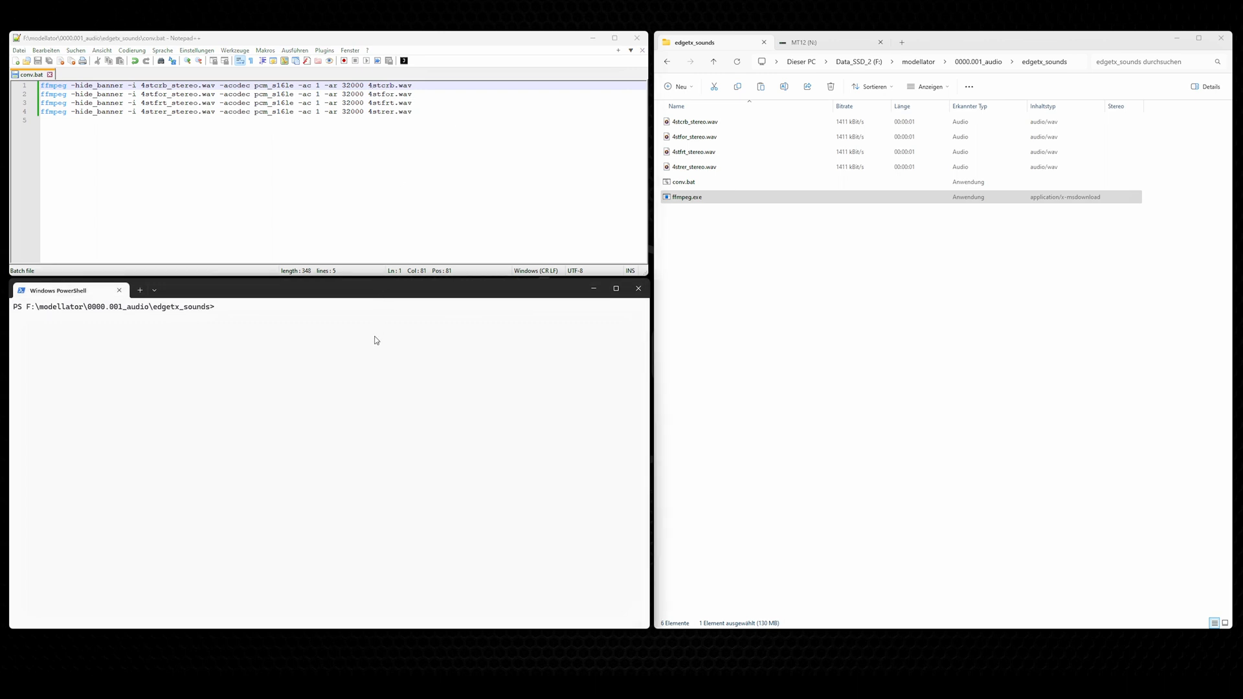
# - In PowerShell, change into the sounds folder to run the conversion
pyautogui.write('cd')
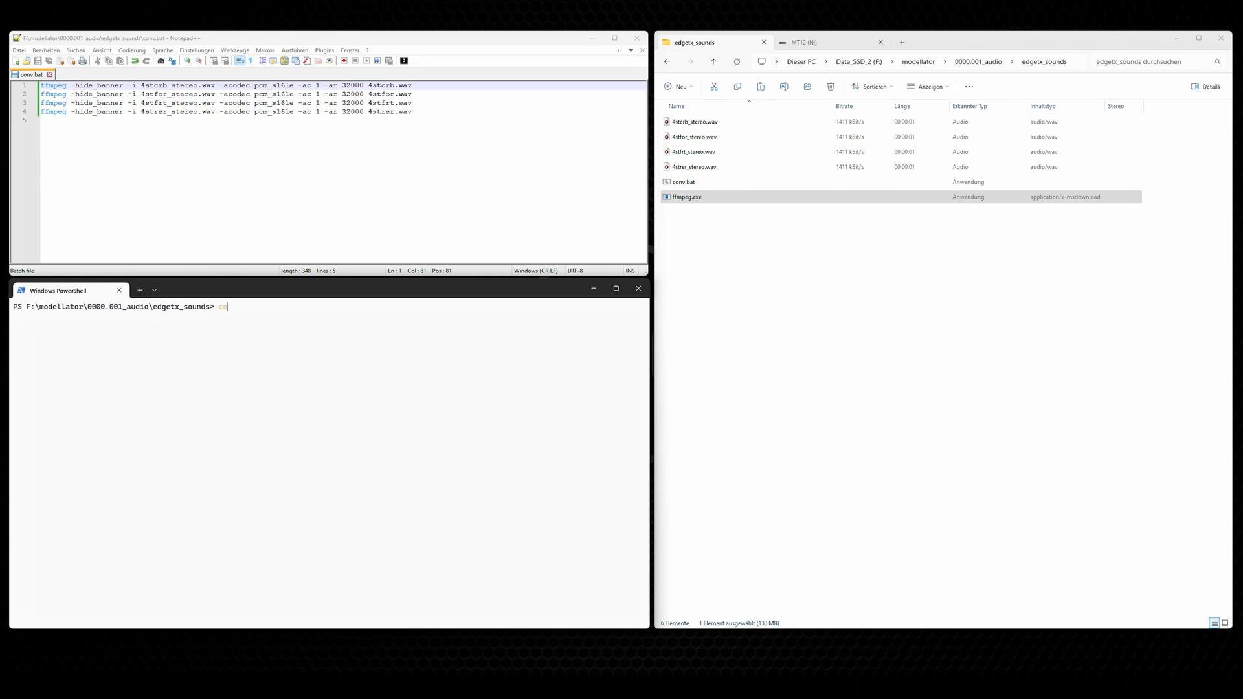
pyautogui.press('Tab')
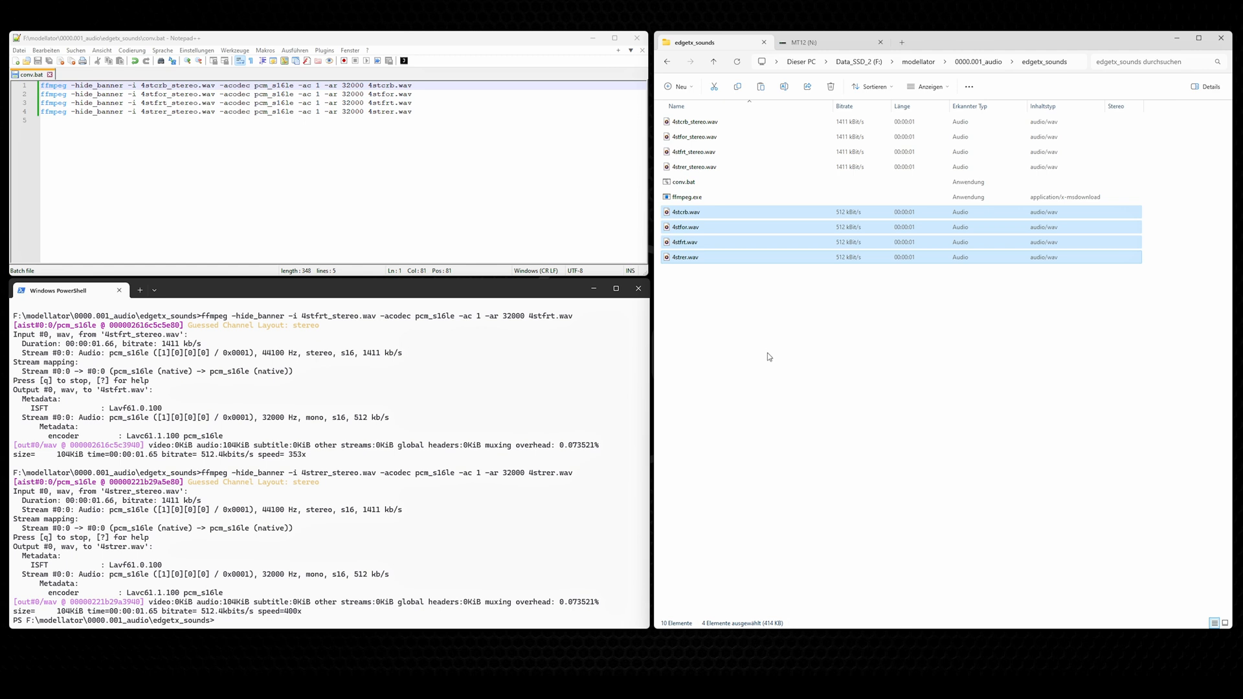
pyautogui.moveTo(83, 514)
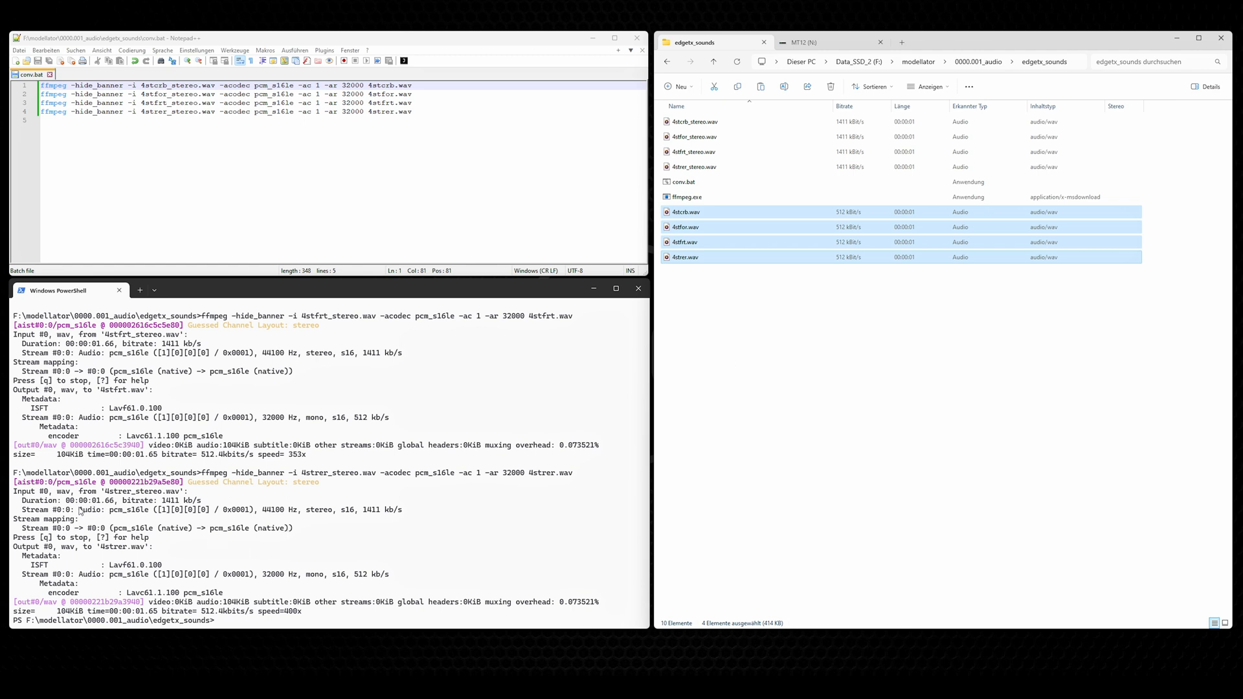
pyautogui.moveTo(82, 517)
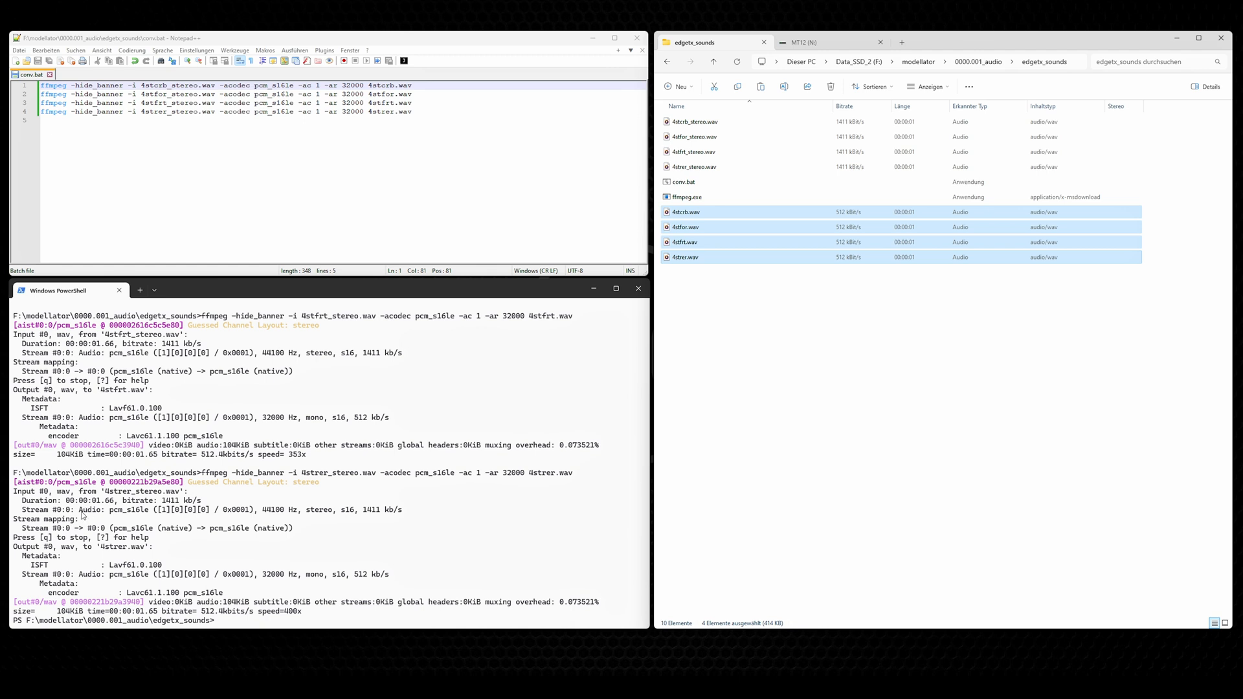
pyautogui.moveTo(80, 511)
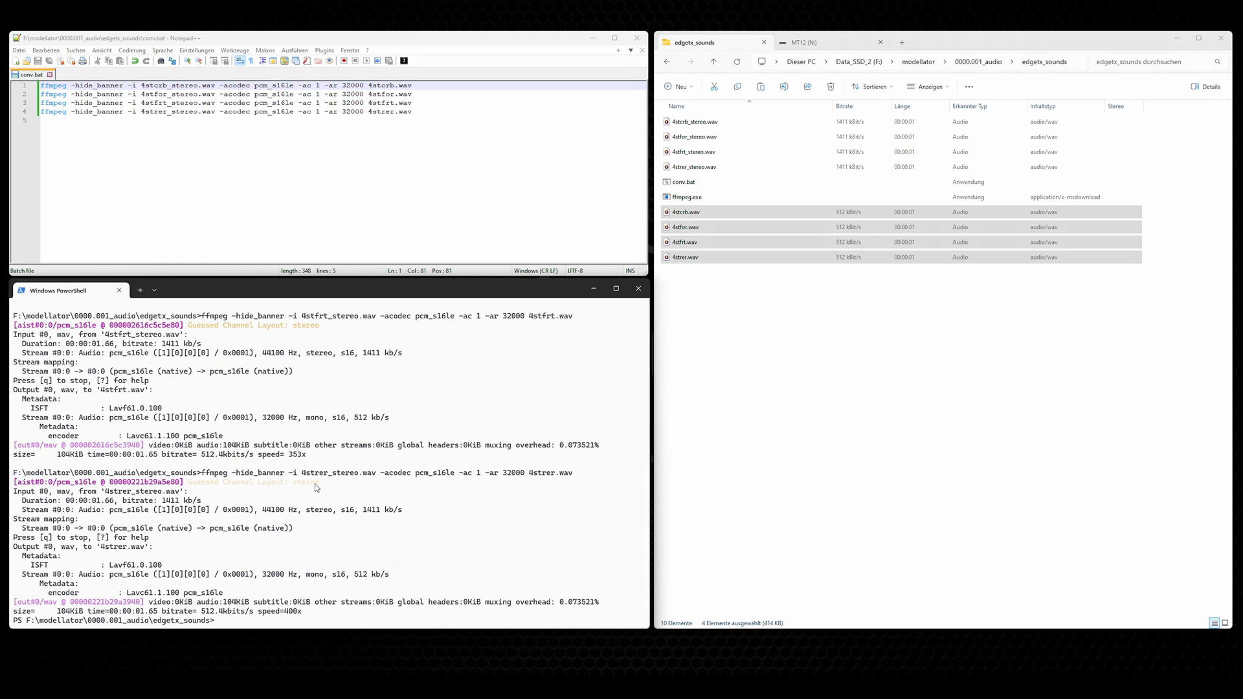
pyautogui.moveTo(308, 489)
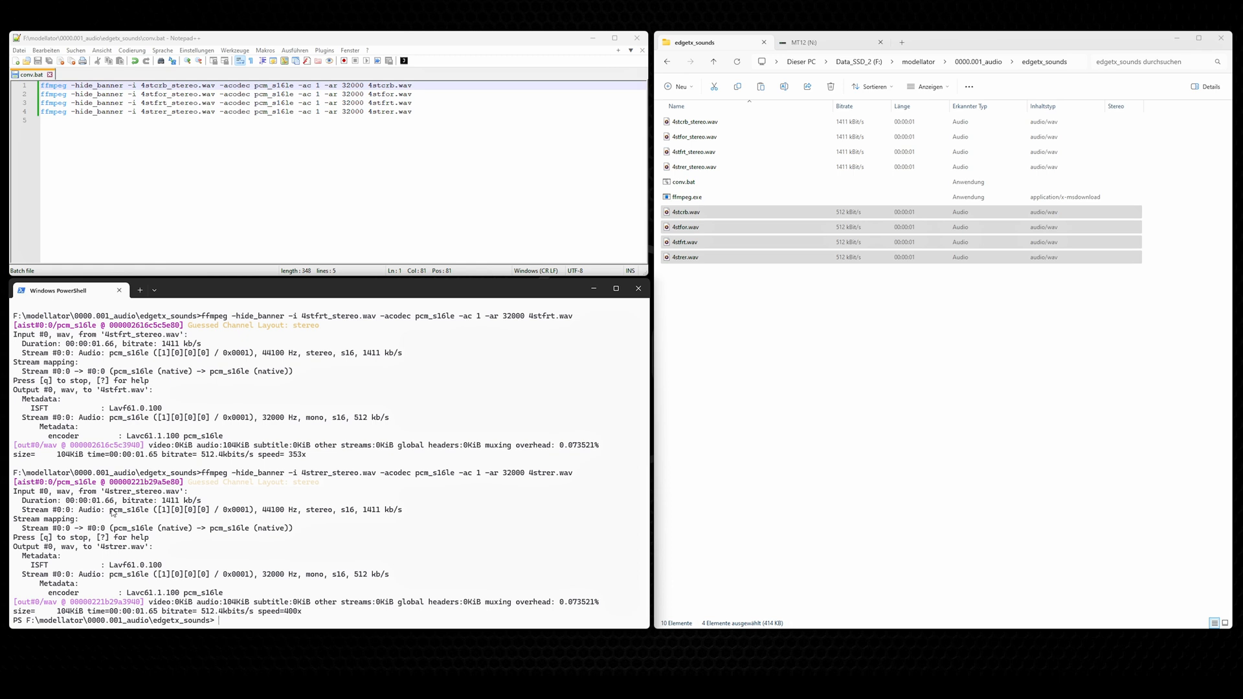
pyautogui.moveTo(144, 515)
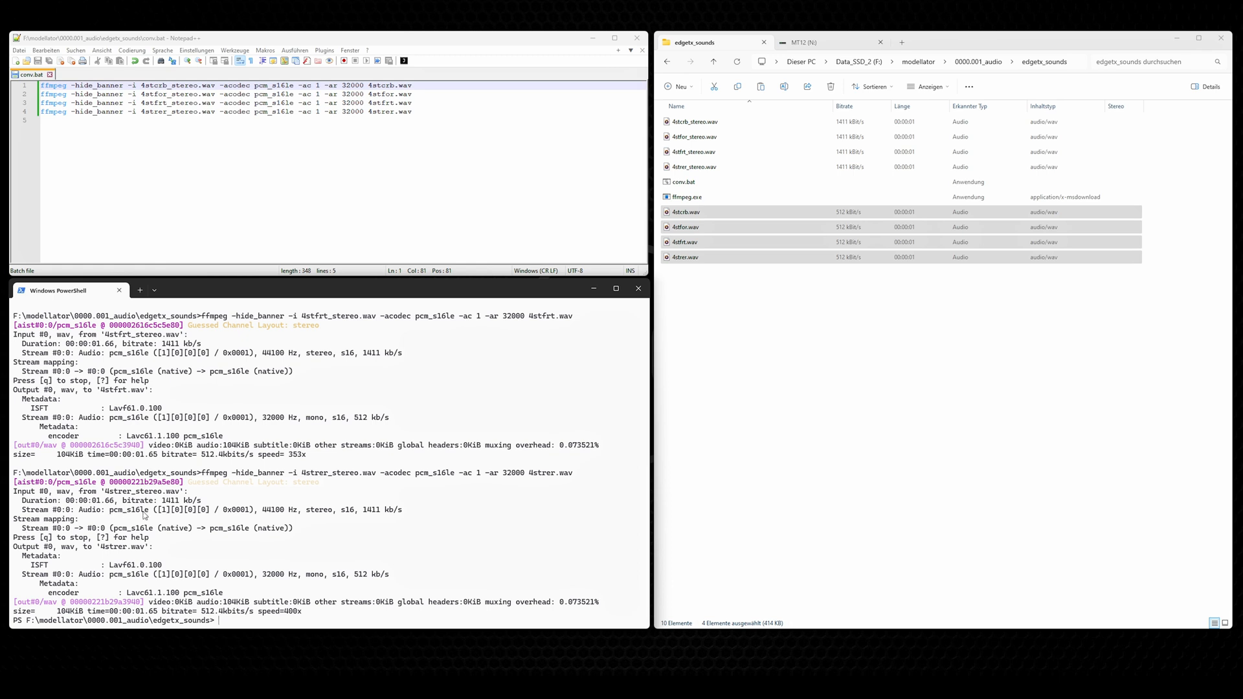
pyautogui.moveTo(262, 527)
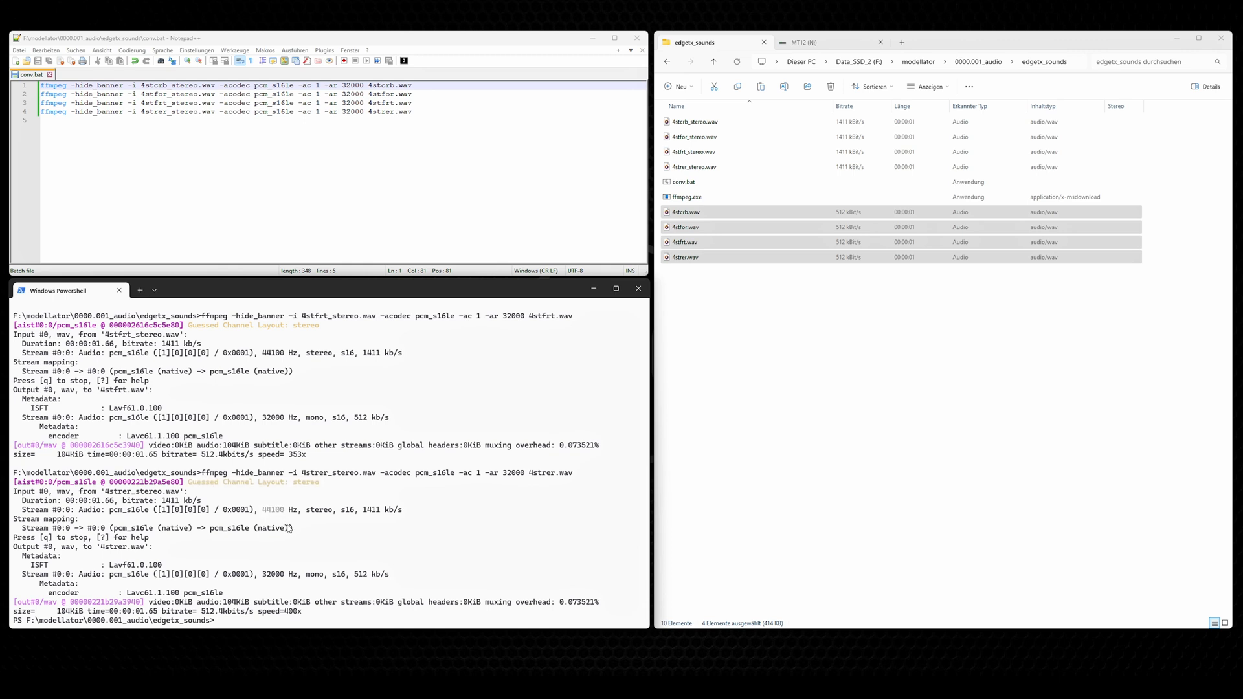
pyautogui.moveTo(274, 515)
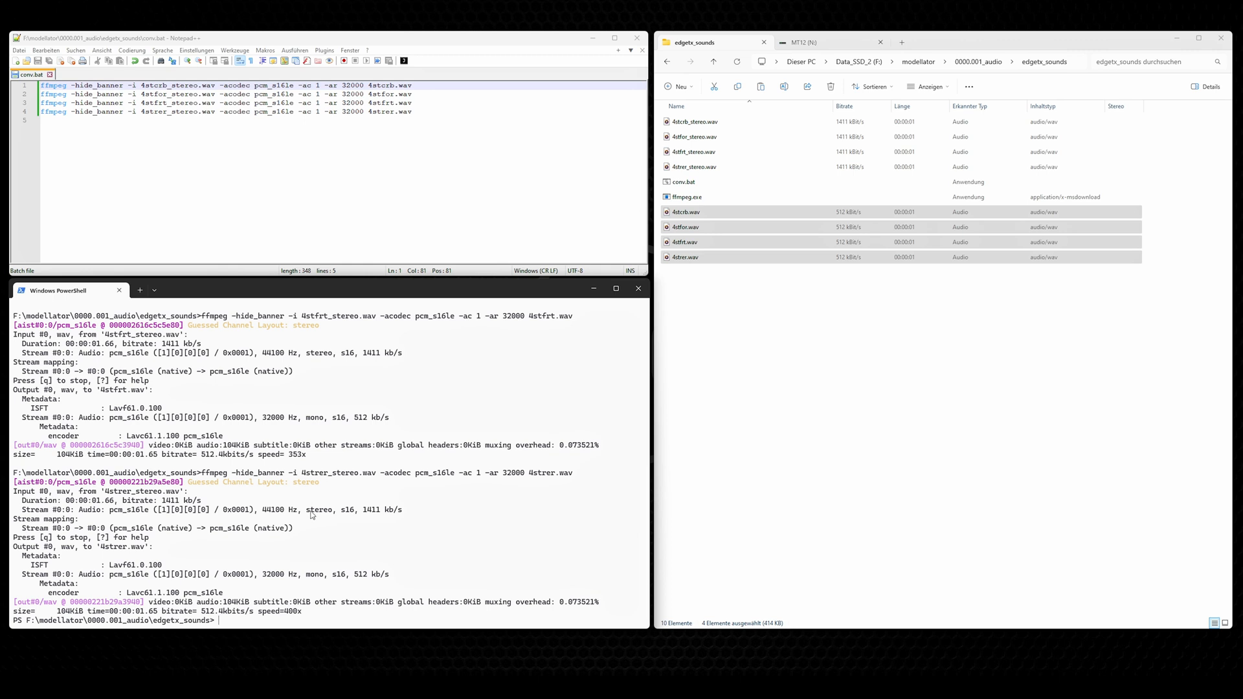
pyautogui.moveTo(331, 517)
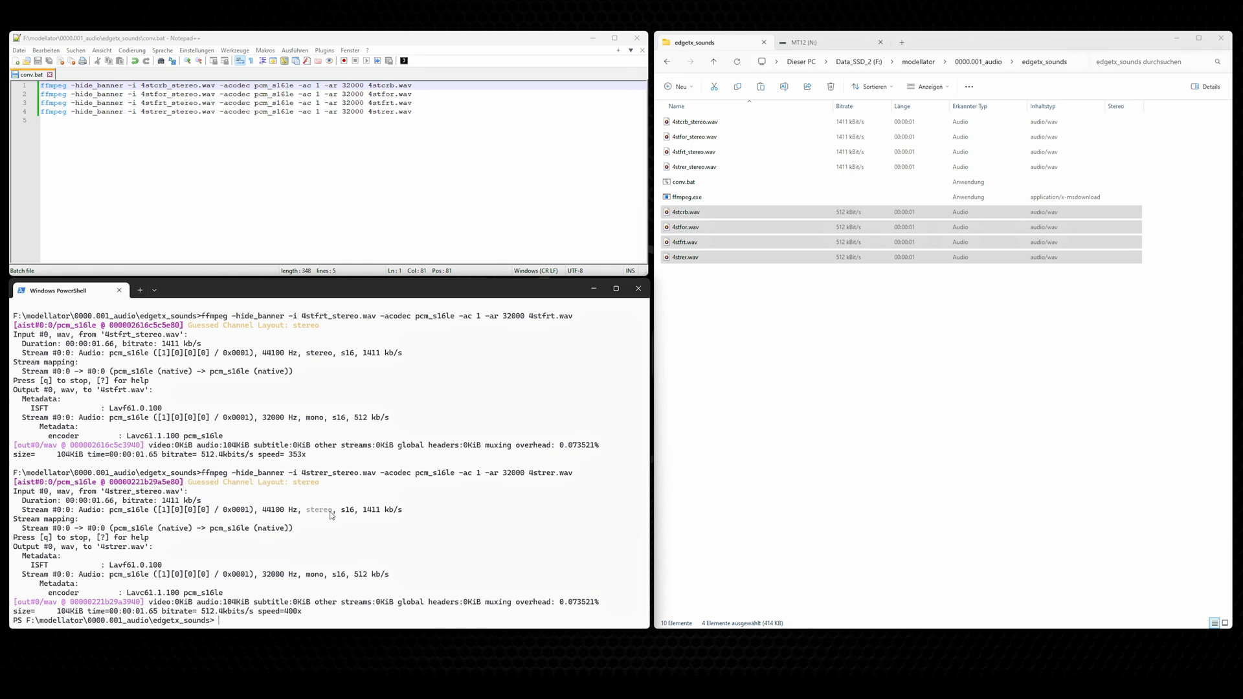
pyautogui.moveTo(341, 517)
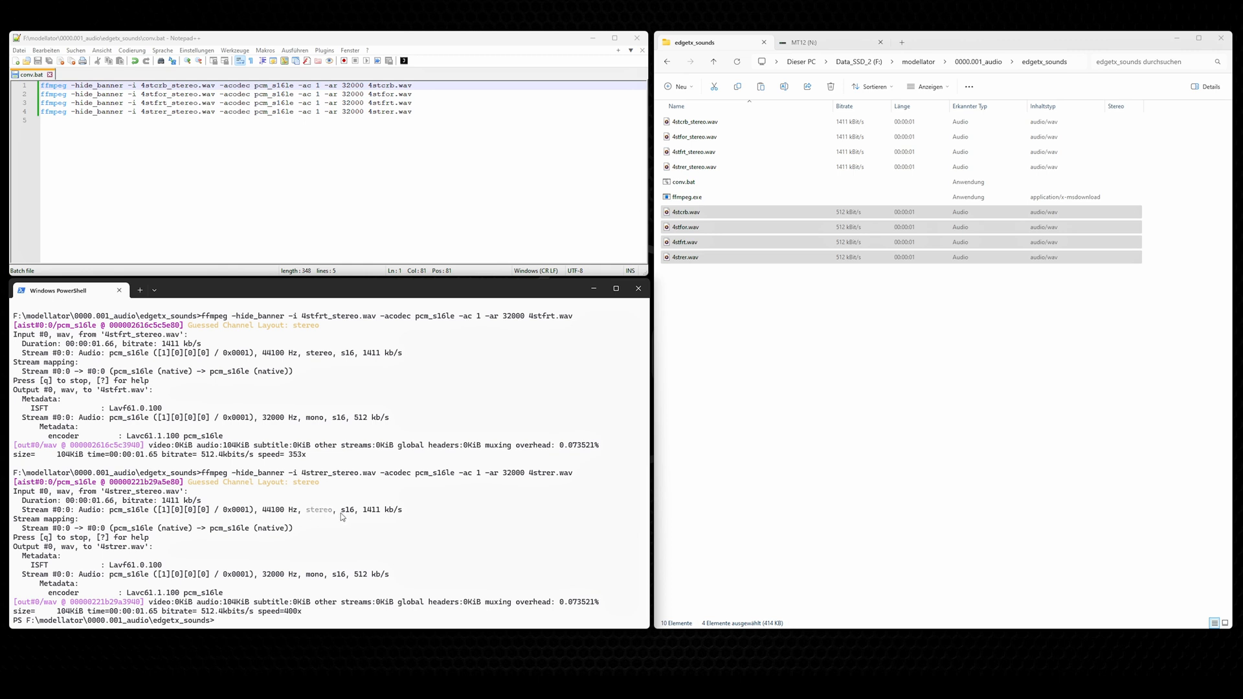
pyautogui.moveTo(368, 541)
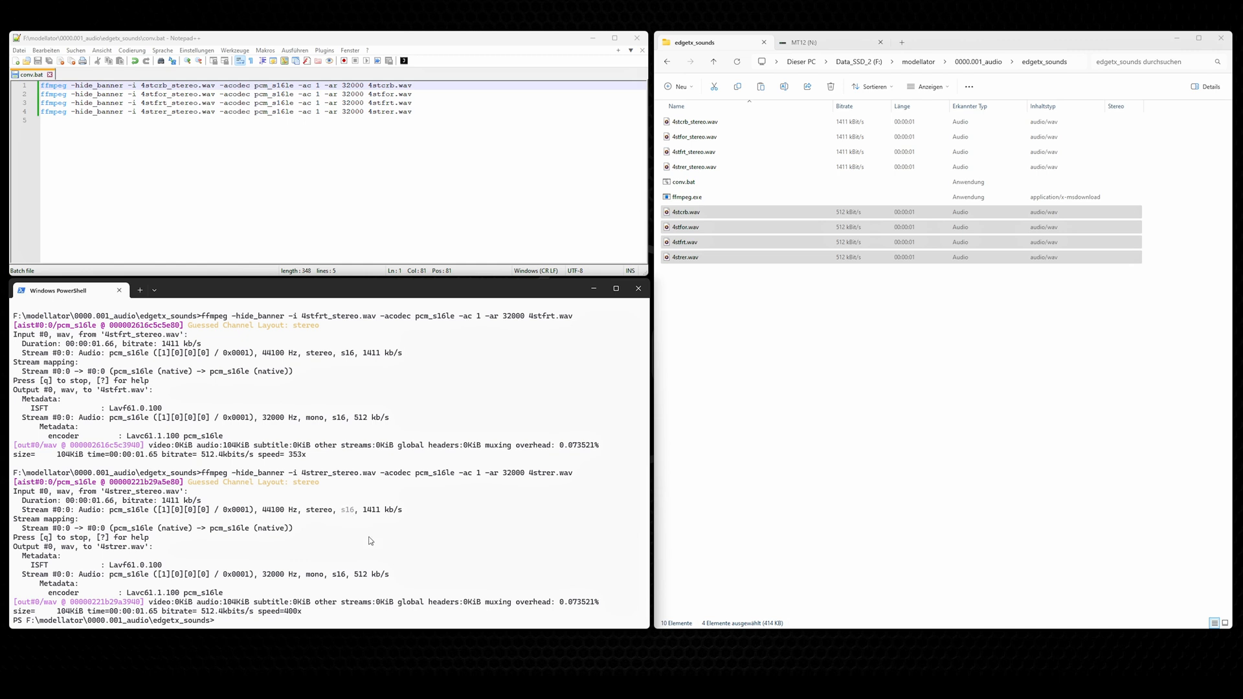
pyautogui.moveTo(377, 551)
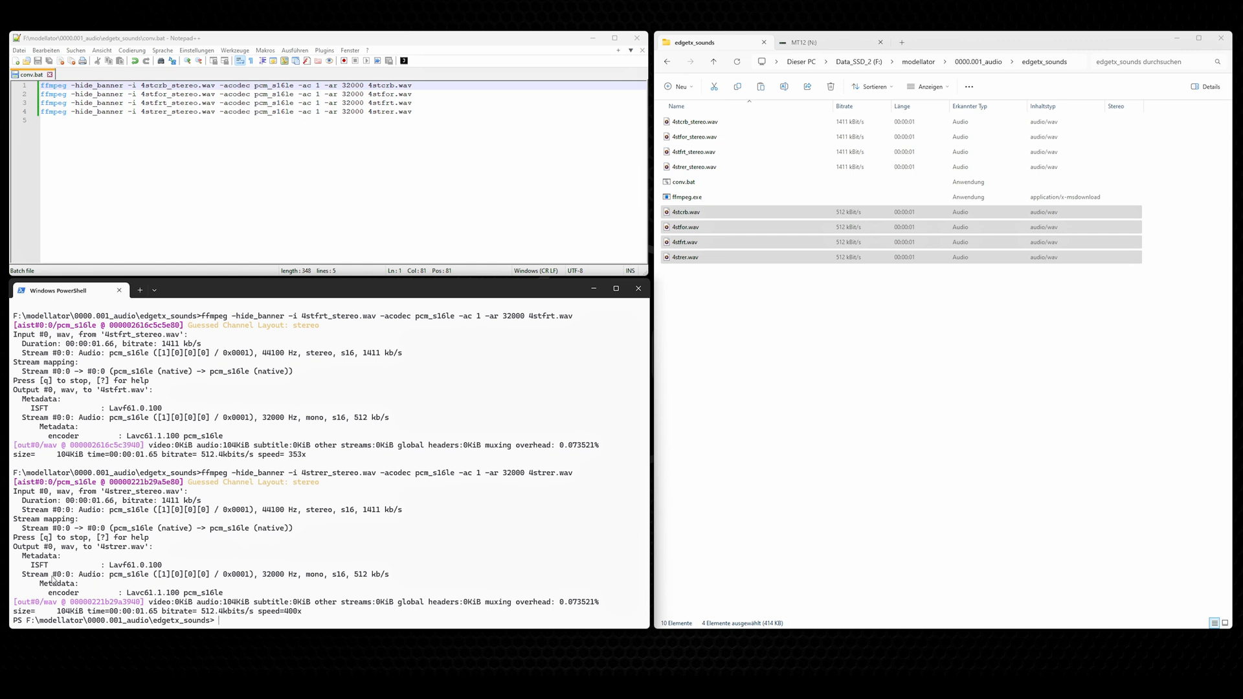
pyautogui.moveTo(148, 580)
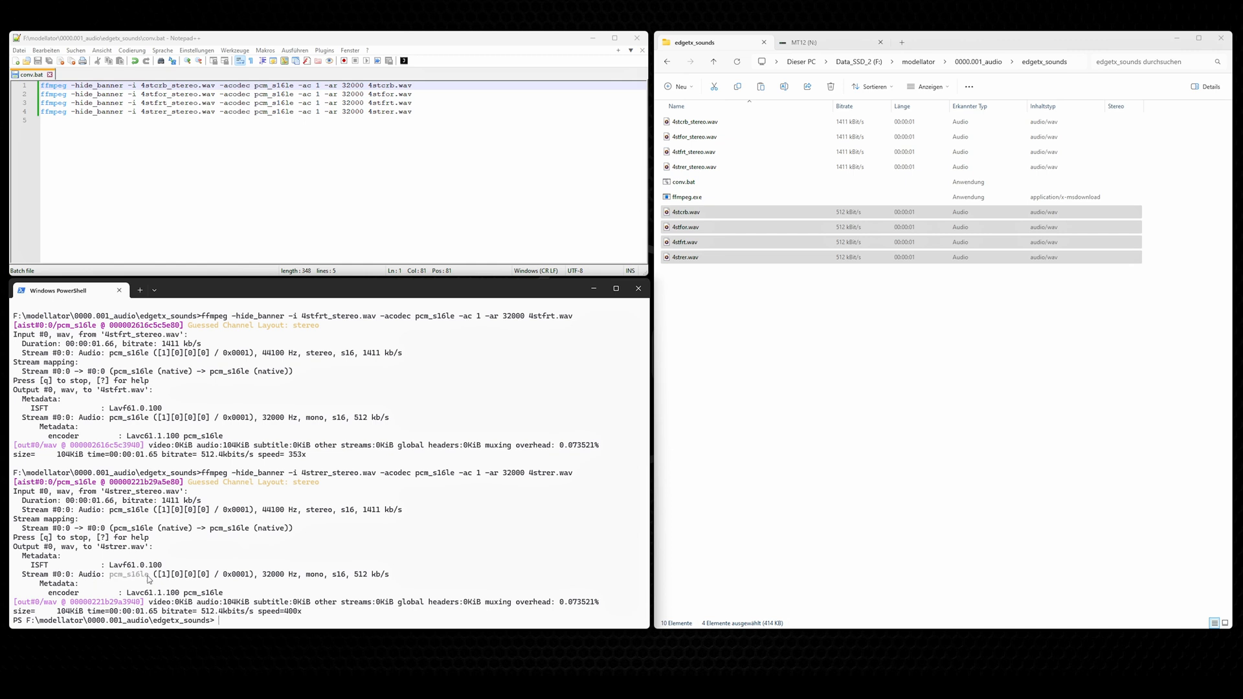
pyautogui.moveTo(252, 577)
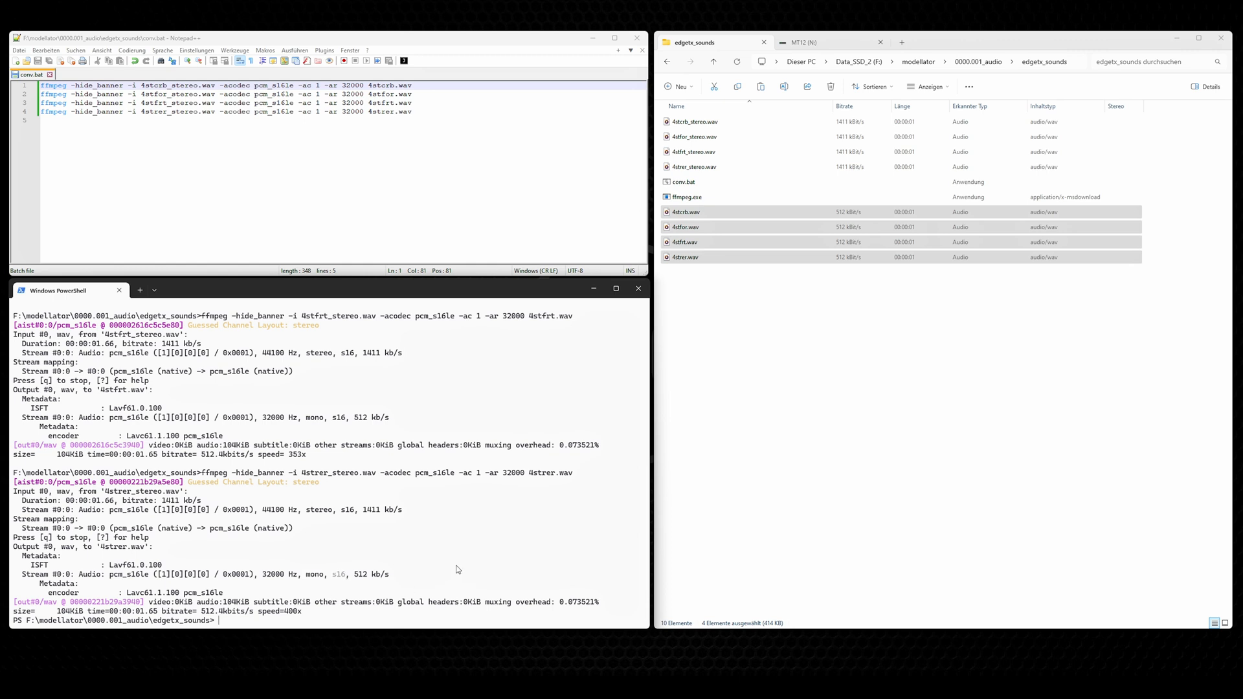
pyautogui.moveTo(440, 566)
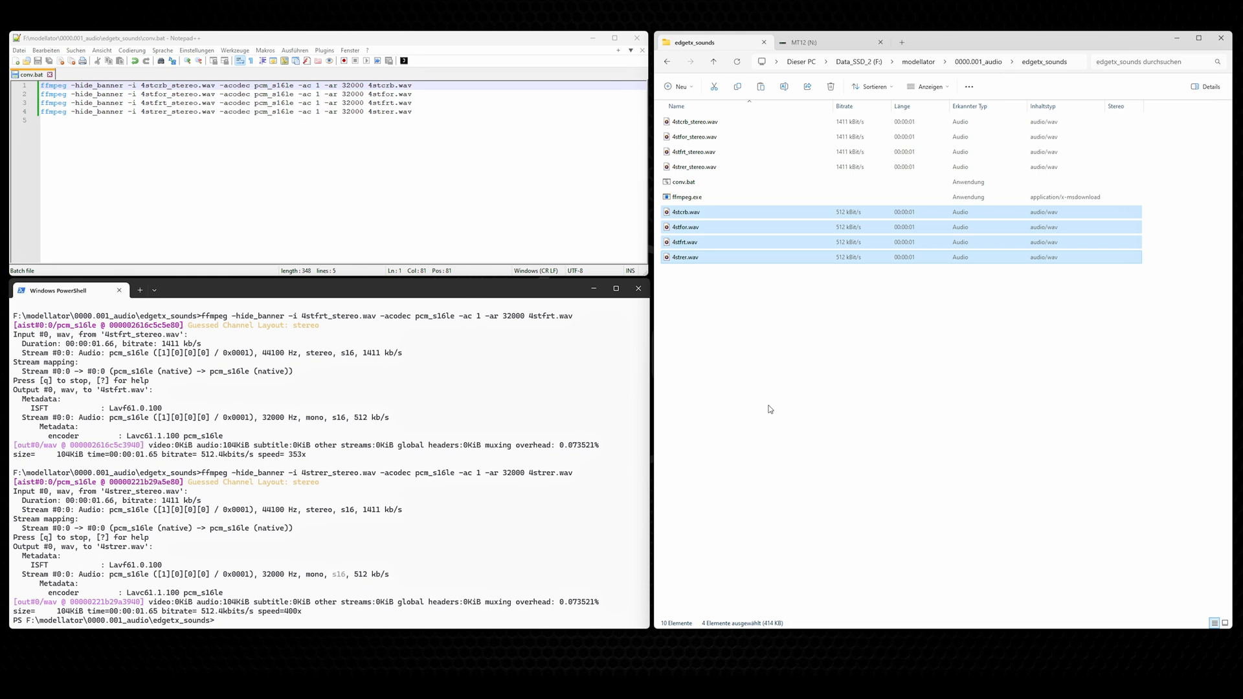
pyautogui.moveTo(831, 408)
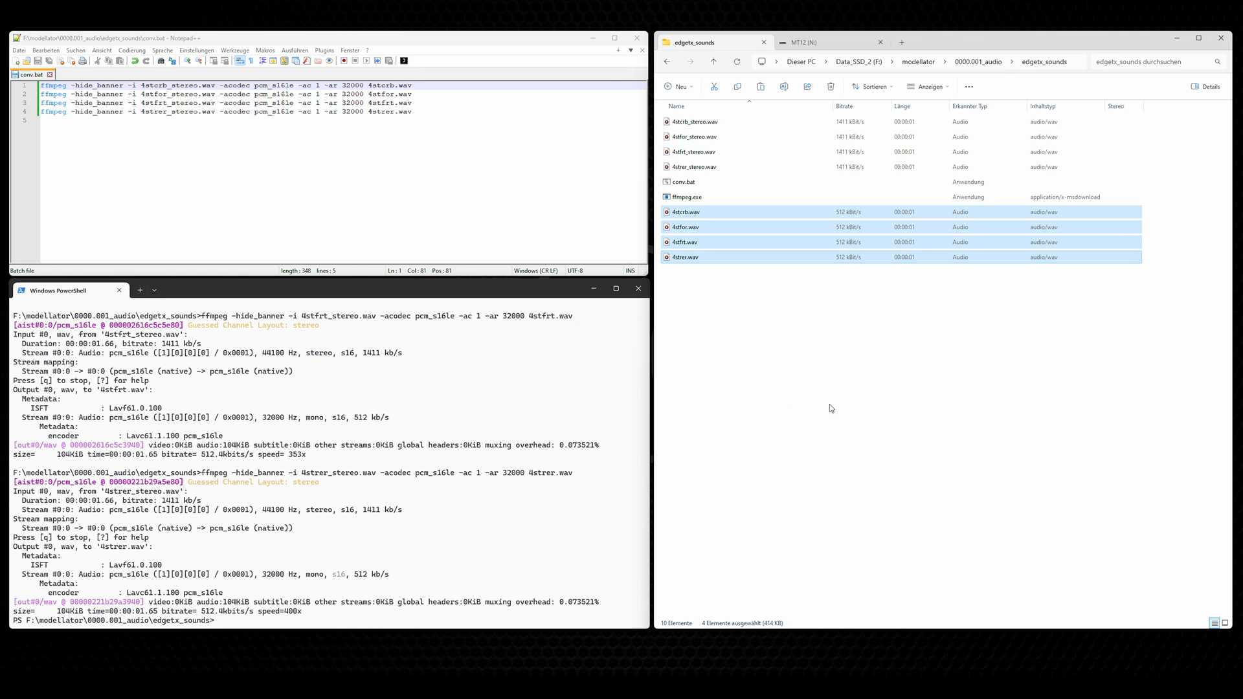
# - Show the MT12 (N:) SD card root listing MODELS, SCRIPTS and SOUNDS
pyautogui.click(808, 42)
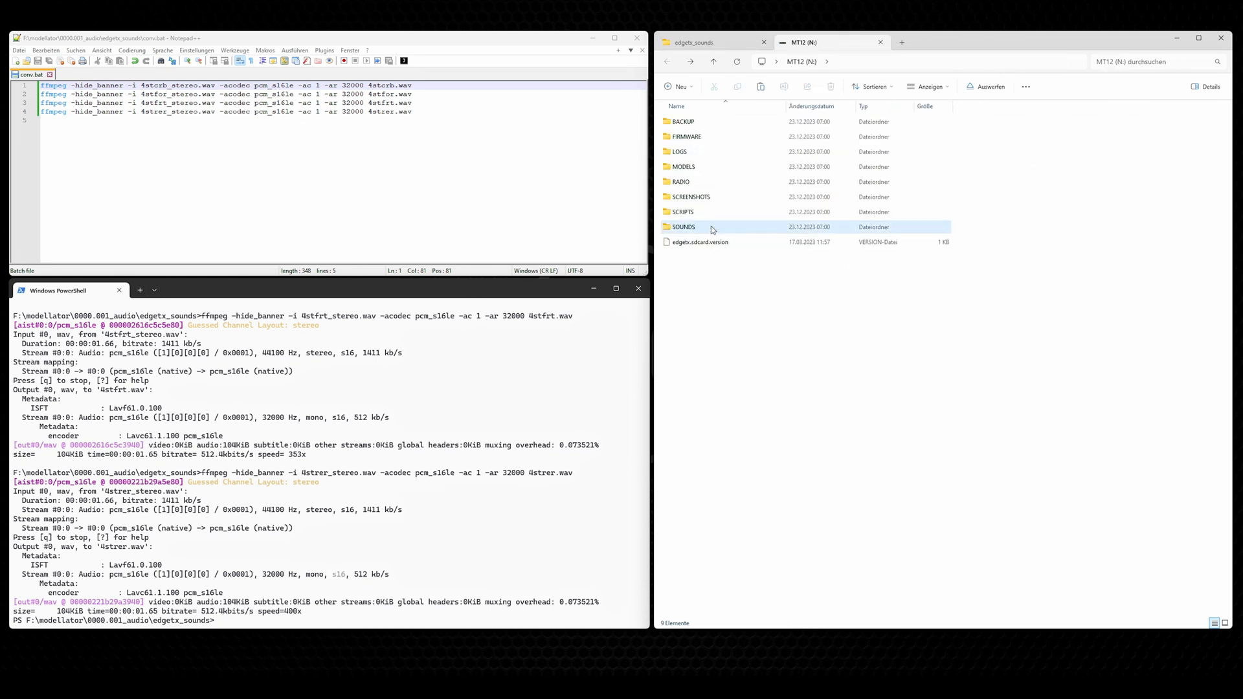
pyautogui.click(706, 277)
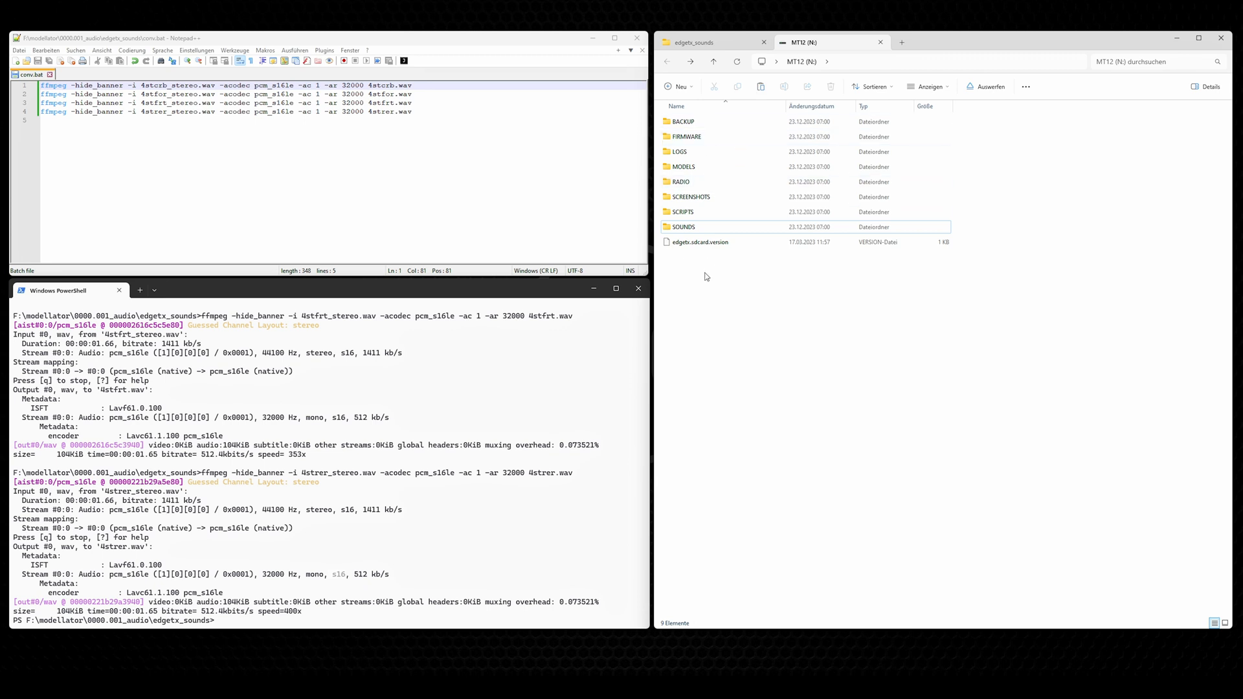
pyautogui.moveTo(750, 292)
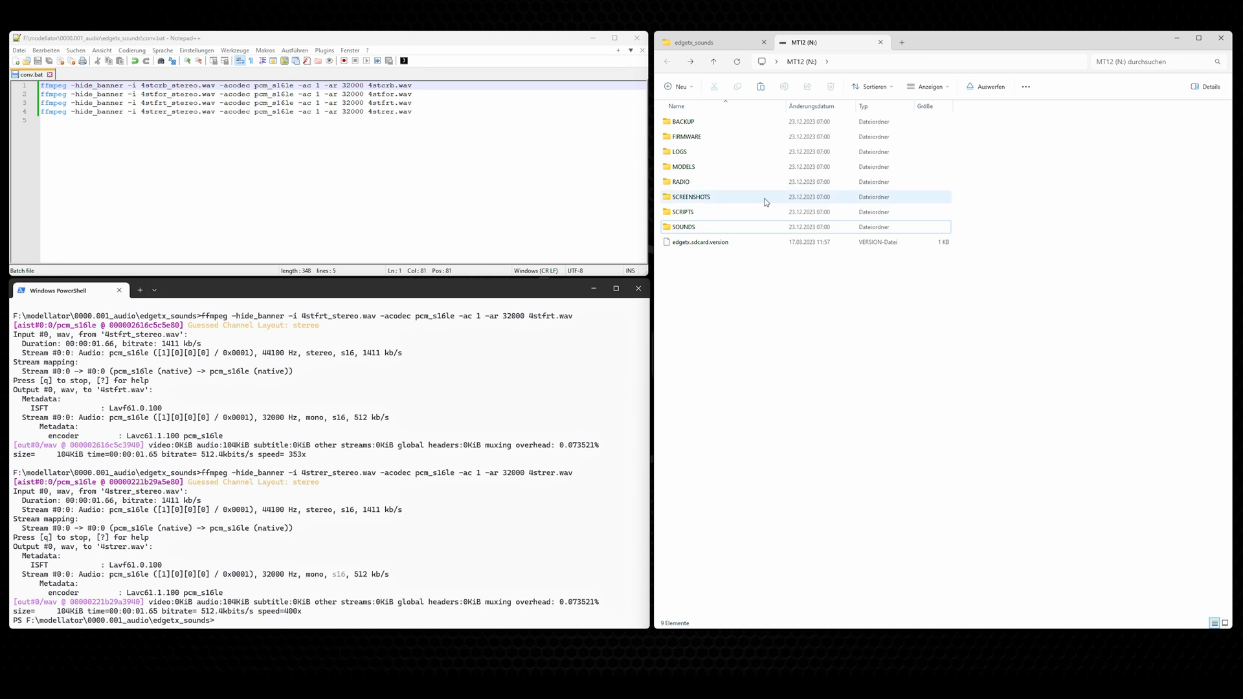
pyautogui.click(706, 227)
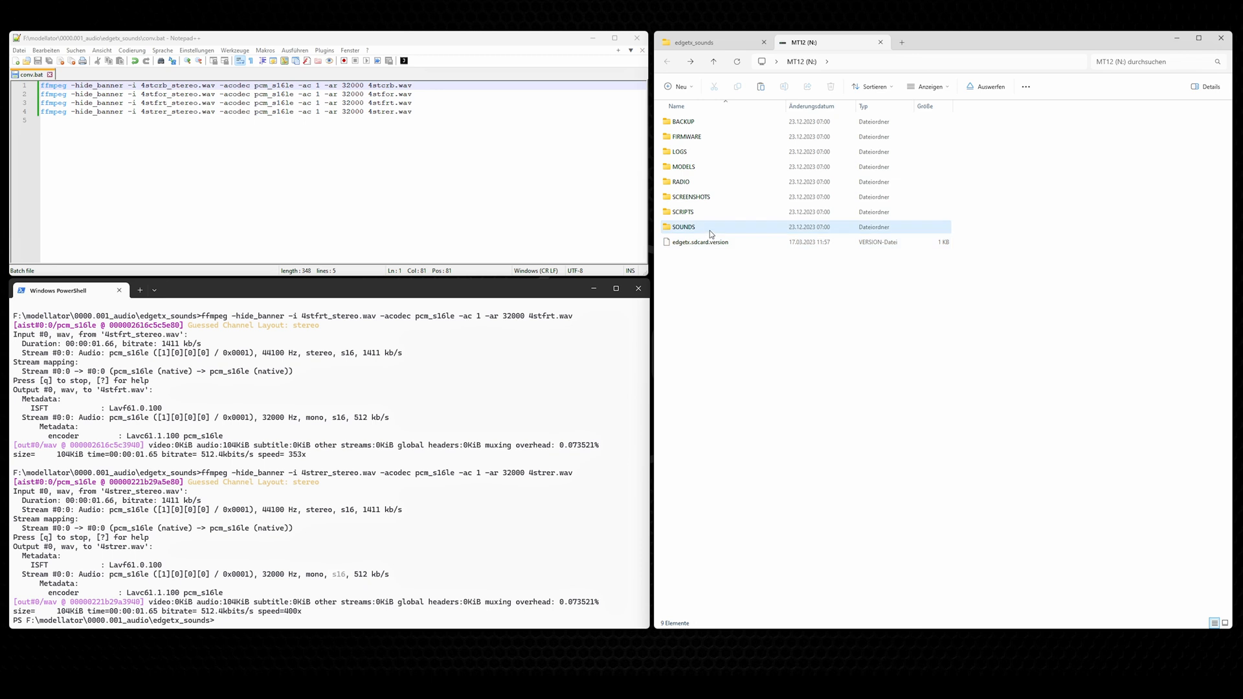
pyautogui.moveTo(710, 231)
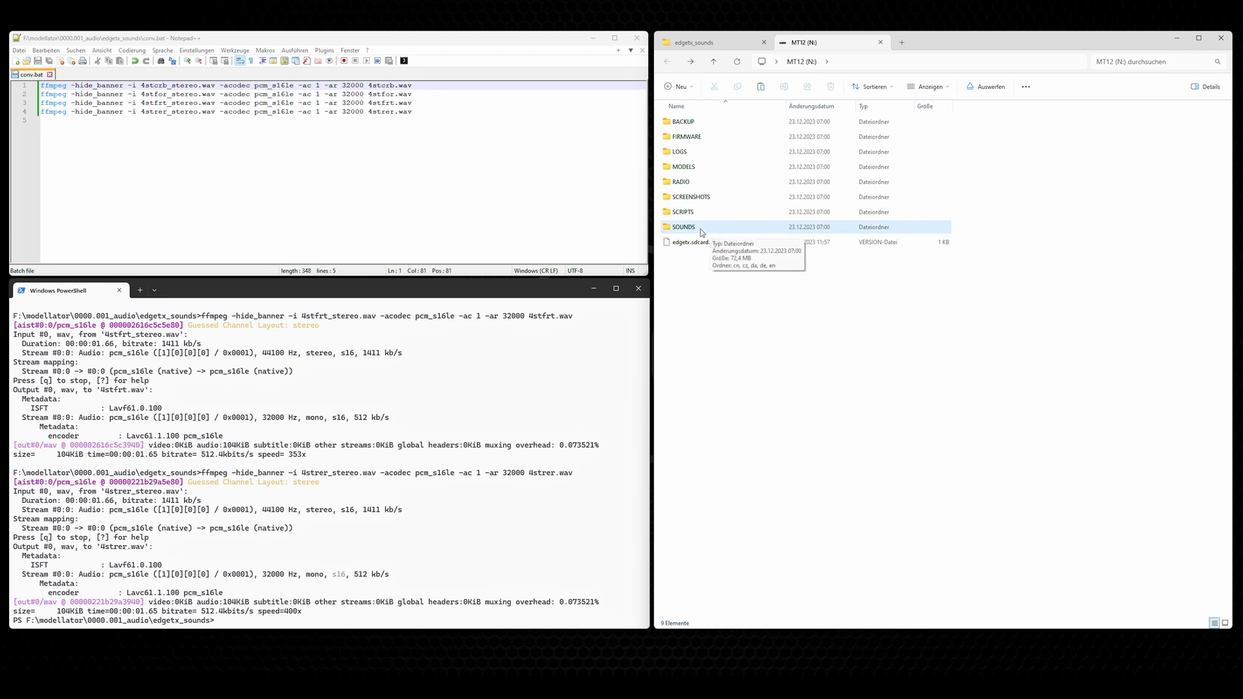
# - Open SOUNDS on the MT12 card and select the en language folder among cn, cz, da, de
pyautogui.doubleClick(684, 226)
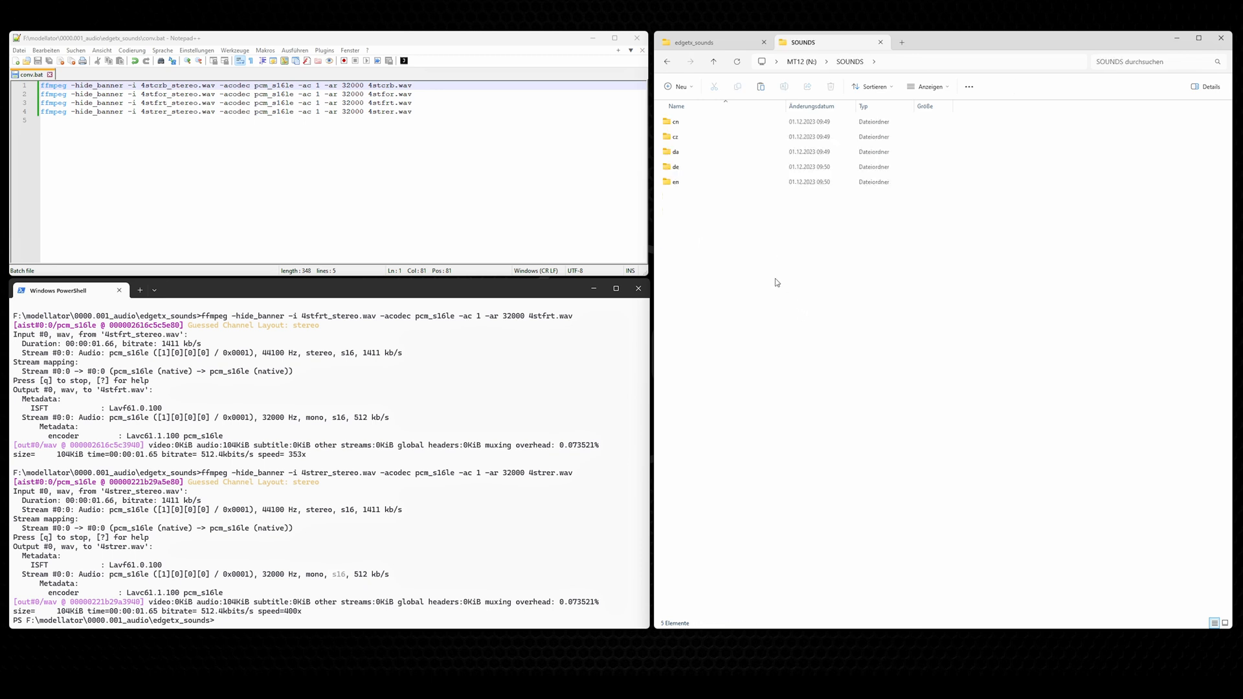
pyautogui.click(694, 122)
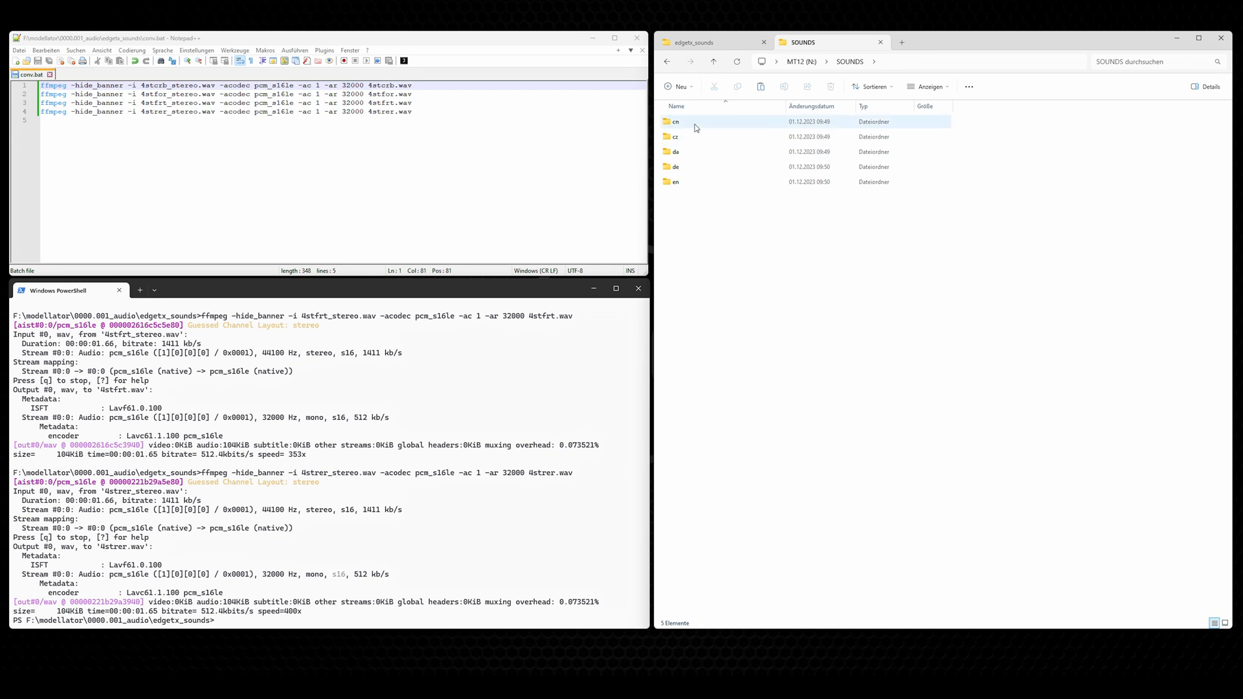
pyautogui.click(674, 167)
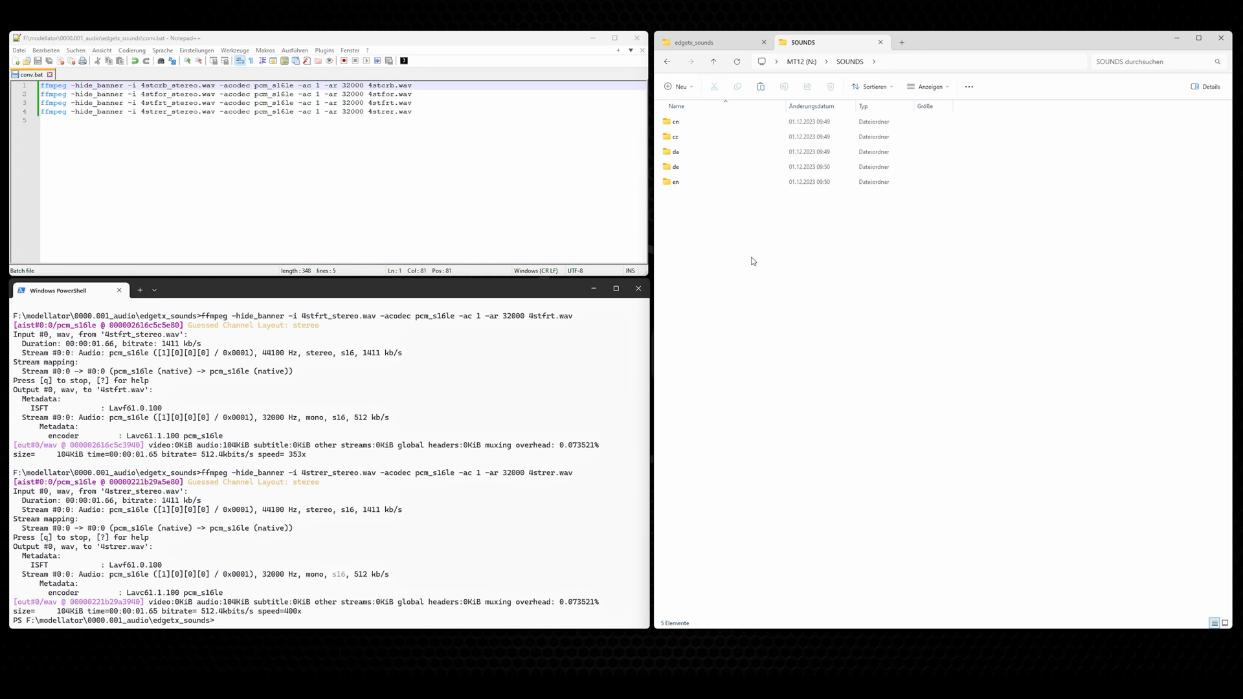
pyautogui.moveTo(747, 273)
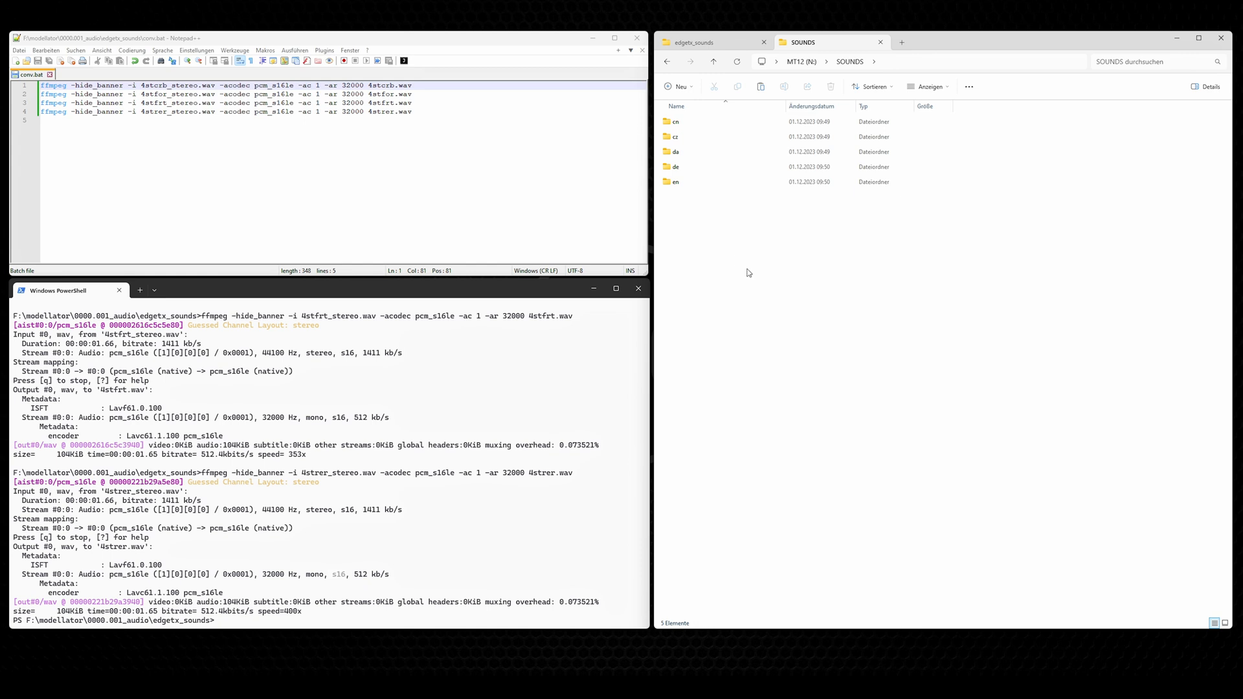
pyautogui.moveTo(743, 267)
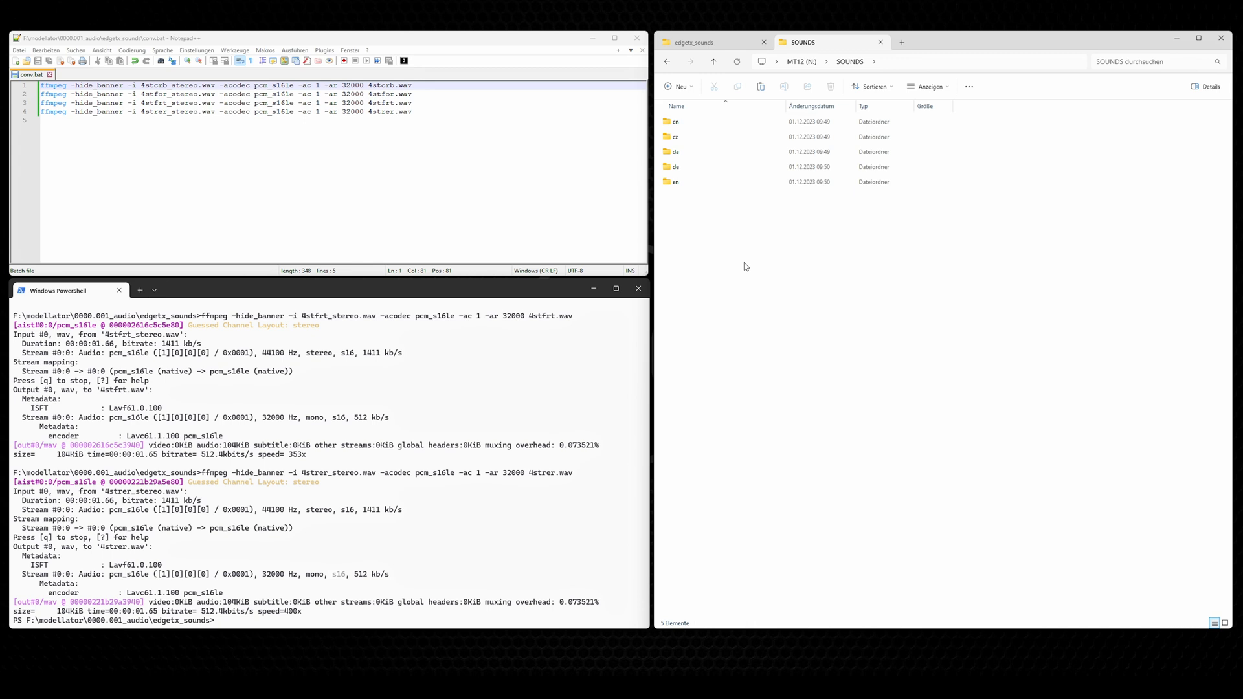
pyautogui.moveTo(723, 252)
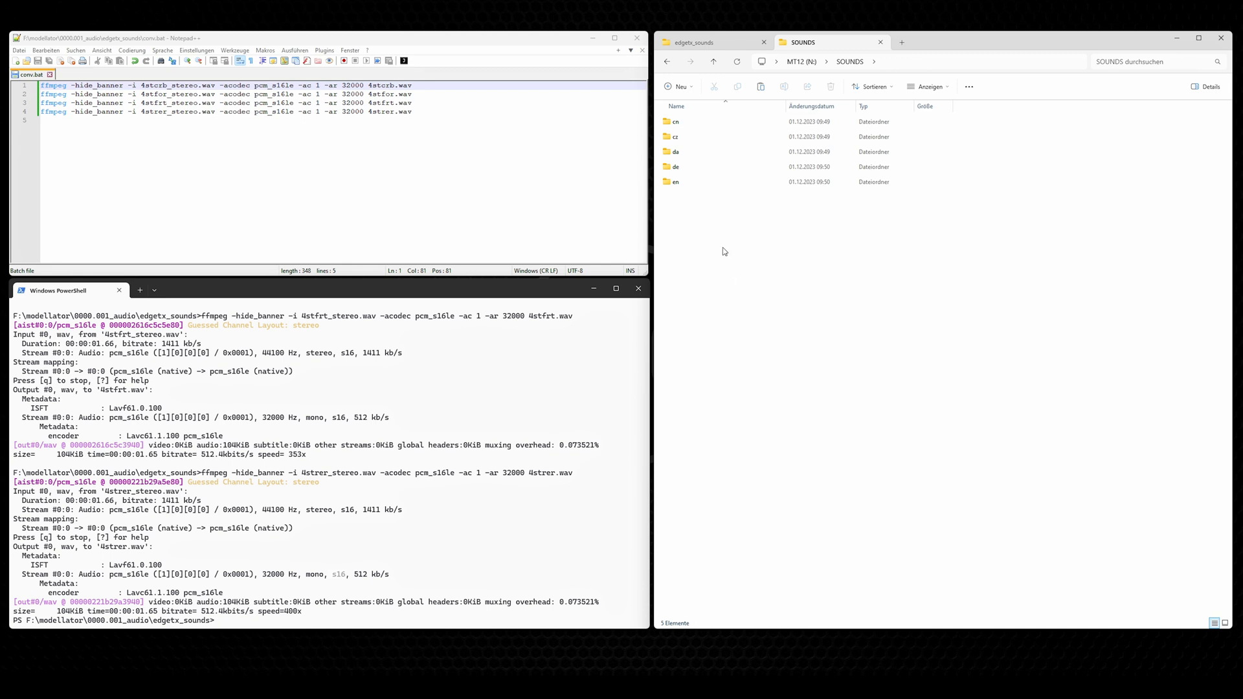
pyautogui.moveTo(747, 238)
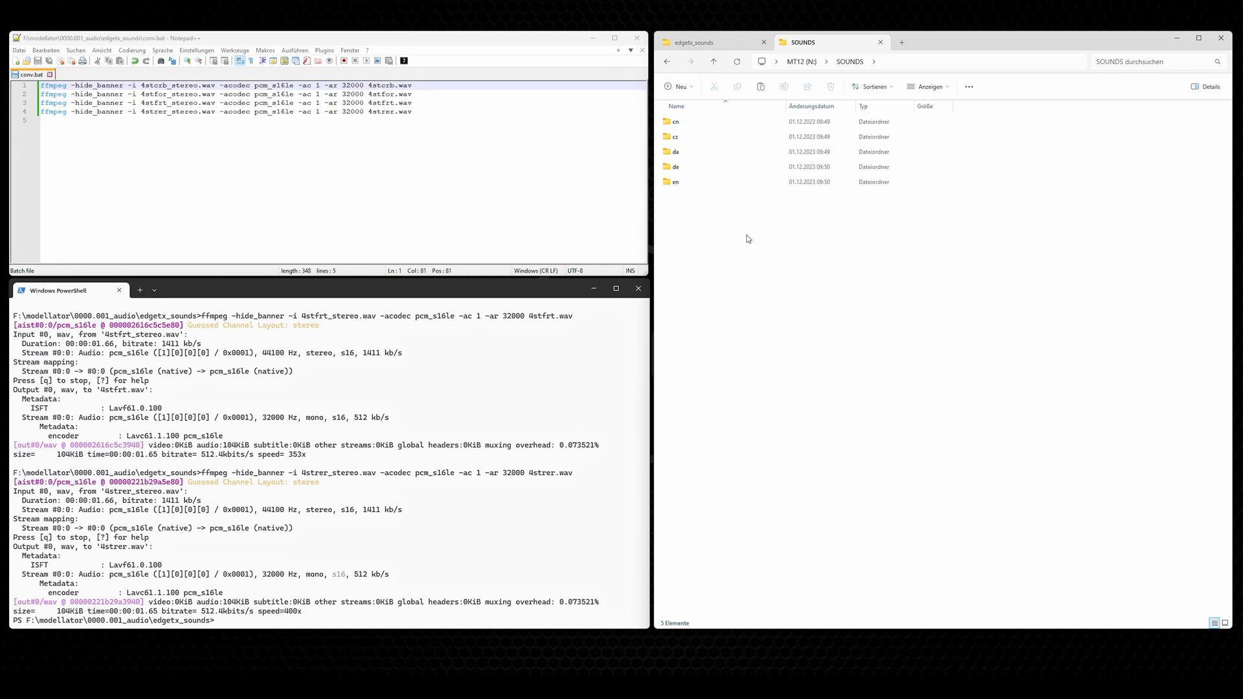
pyautogui.moveTo(740, 252)
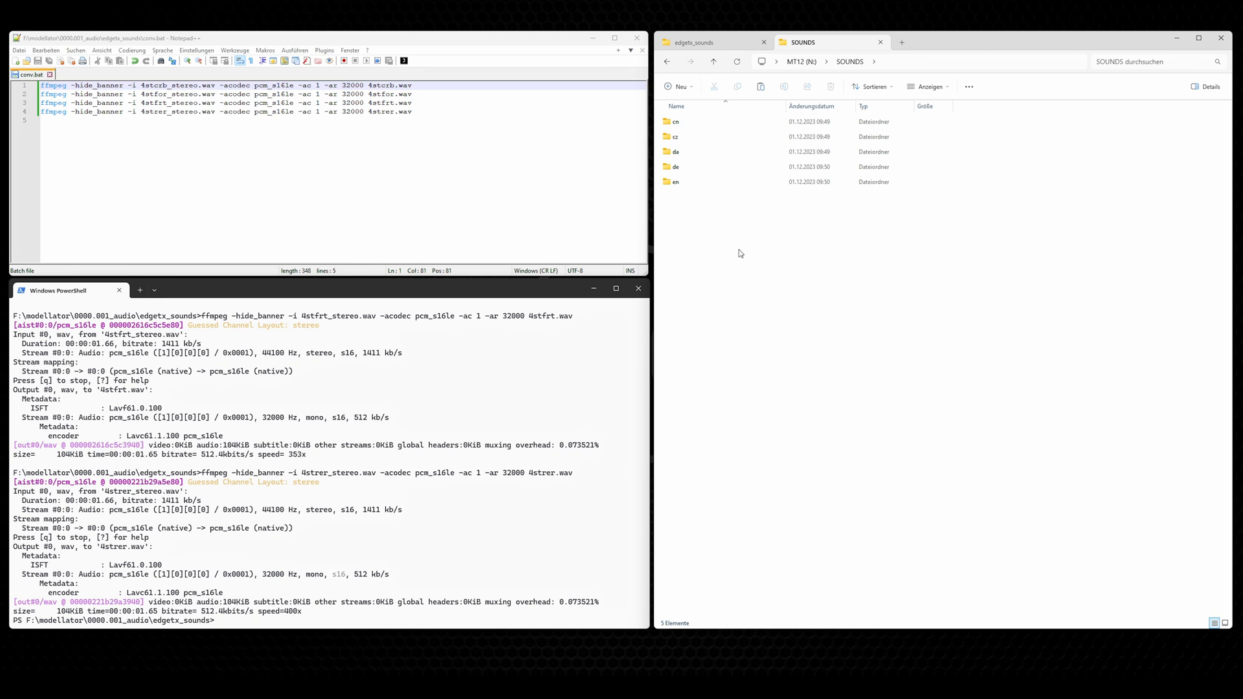
pyautogui.click(676, 181)
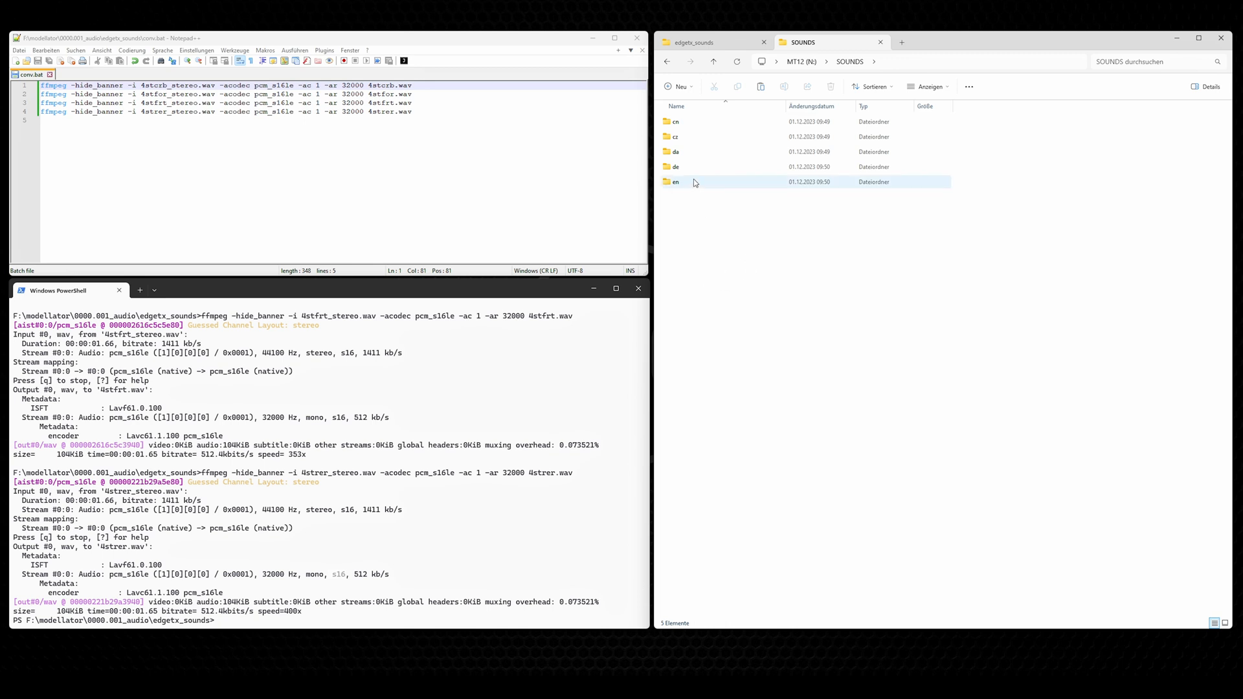
pyautogui.click(675, 167)
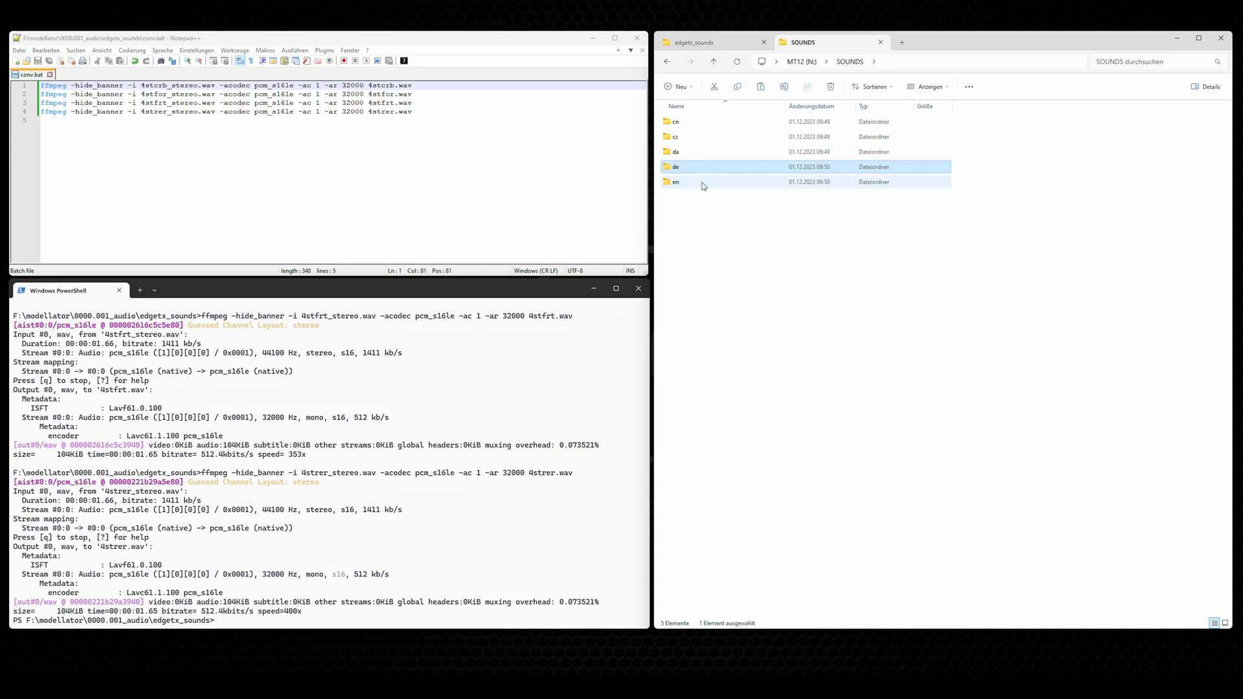
pyautogui.click(675, 182)
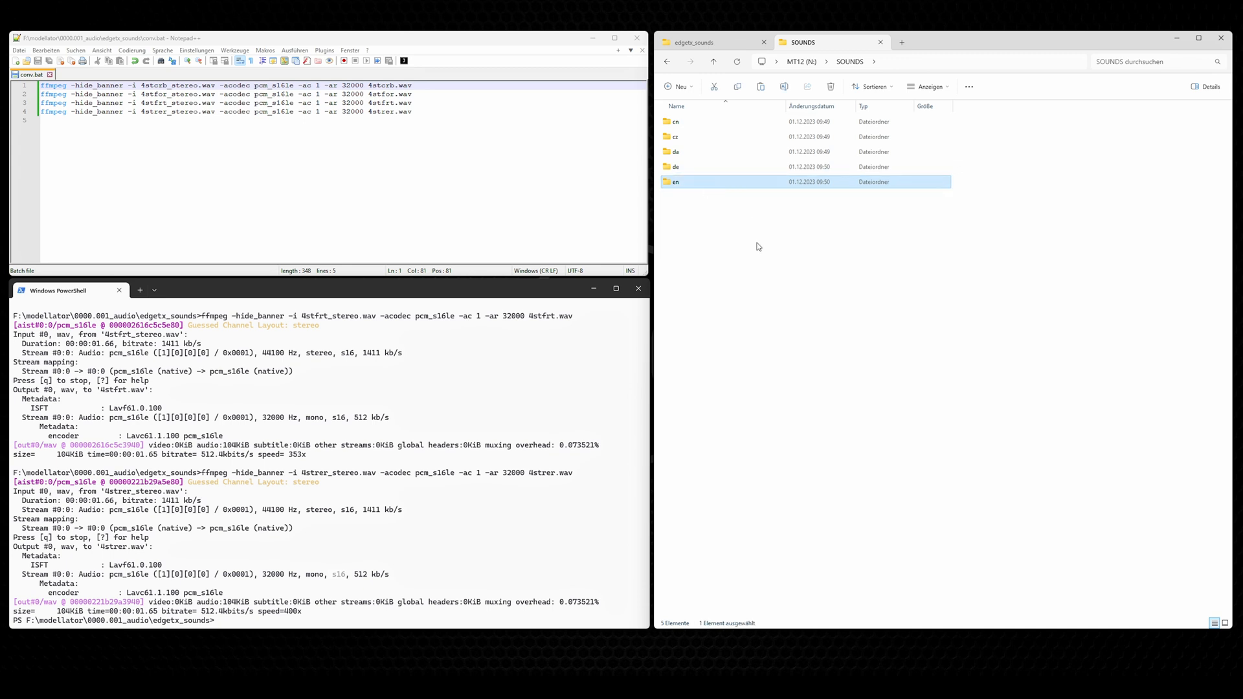
pyautogui.moveTo(705, 184)
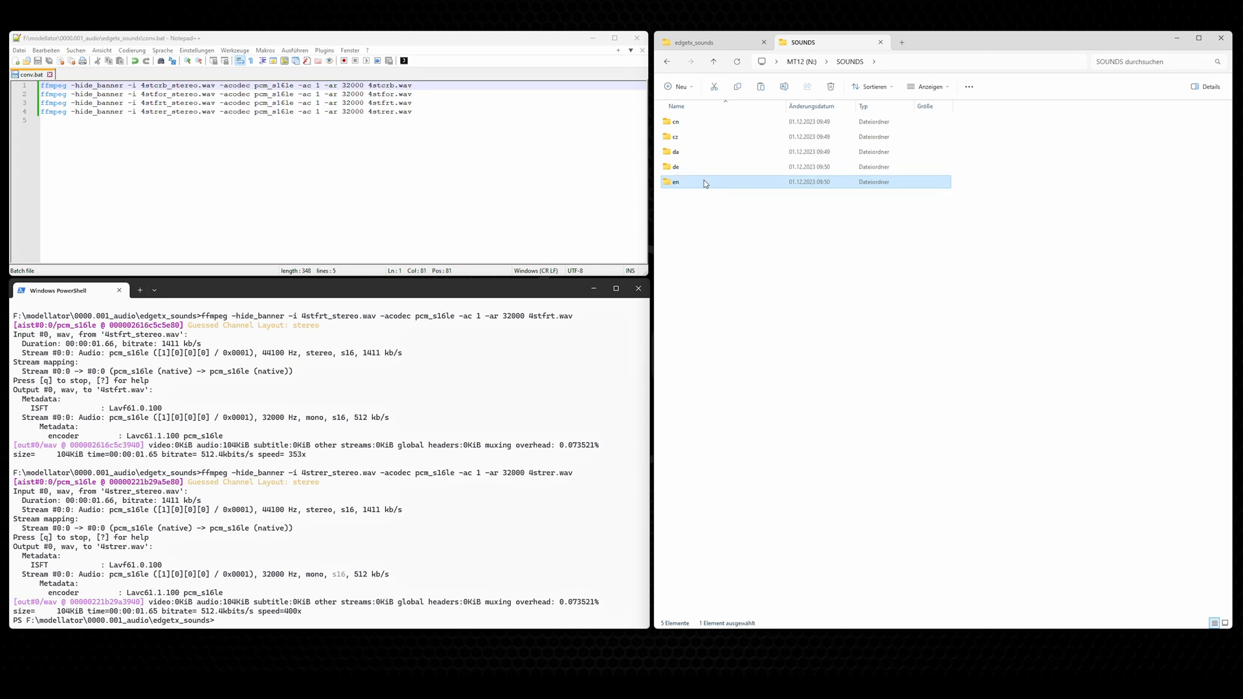
pyautogui.moveTo(703, 183)
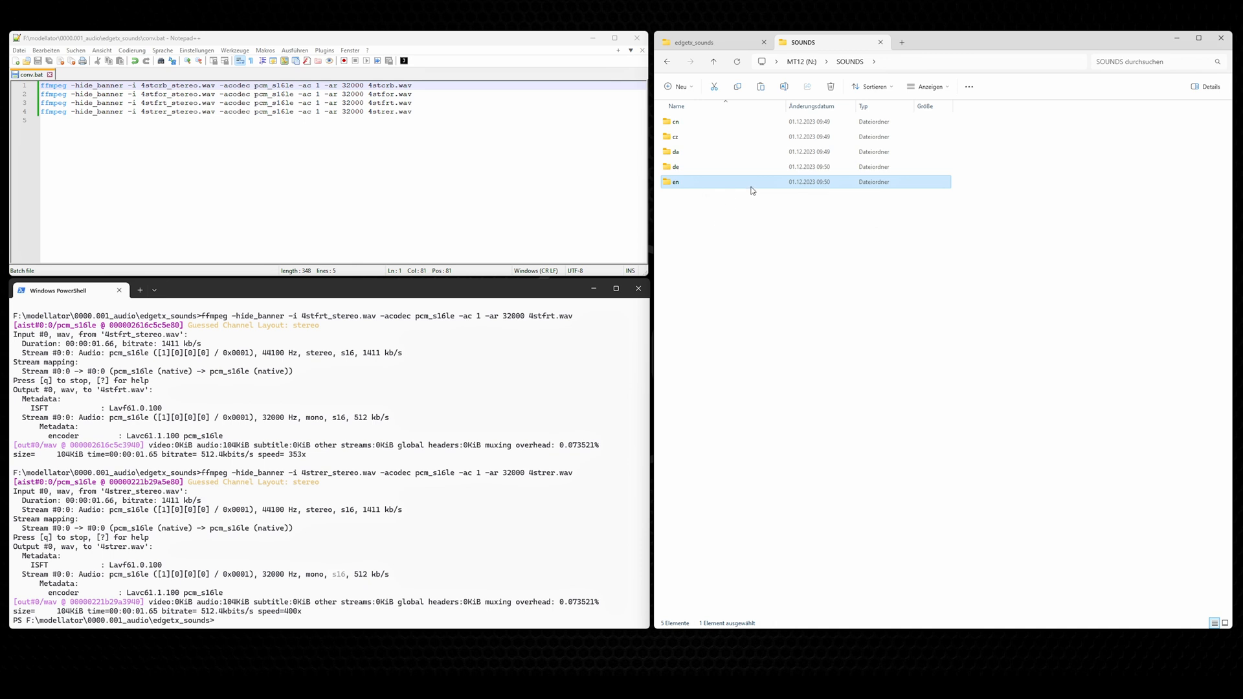
# - Paste 4tcrb, 4tfor, 4tfrt and 4trer into SOUNDS\en and deselect them
pyautogui.doubleClick(675, 182)
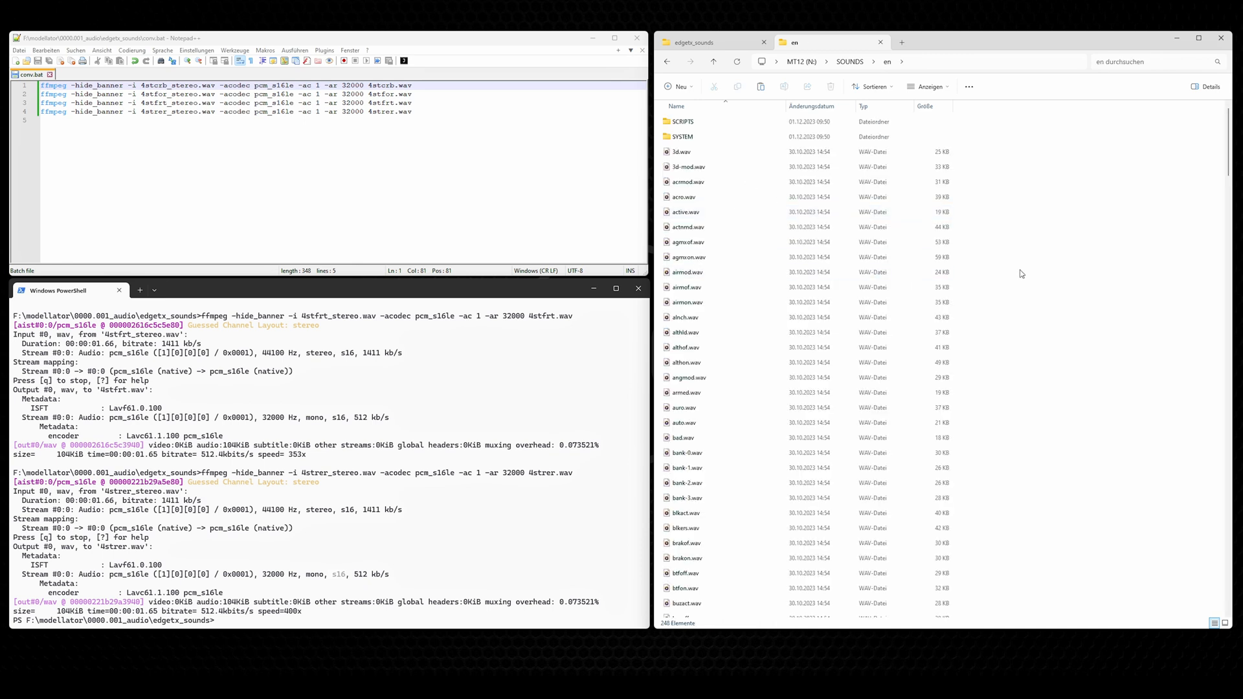
pyautogui.moveTo(966, 273)
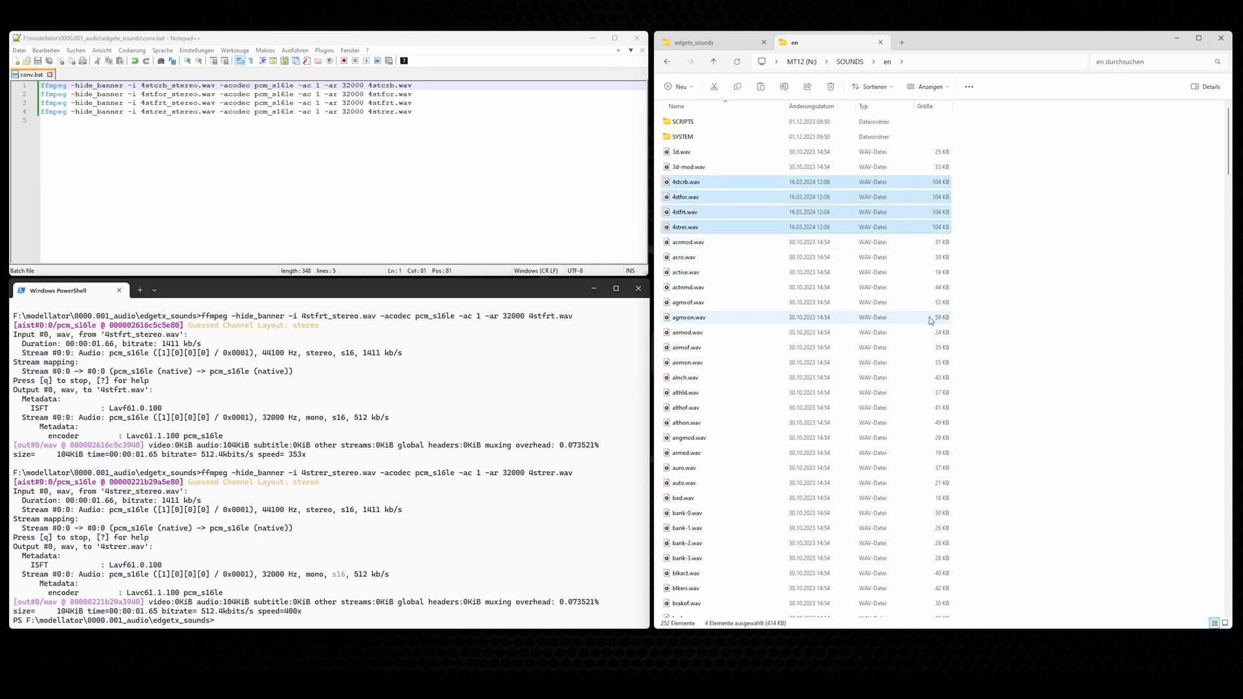
pyautogui.click(1050, 304)
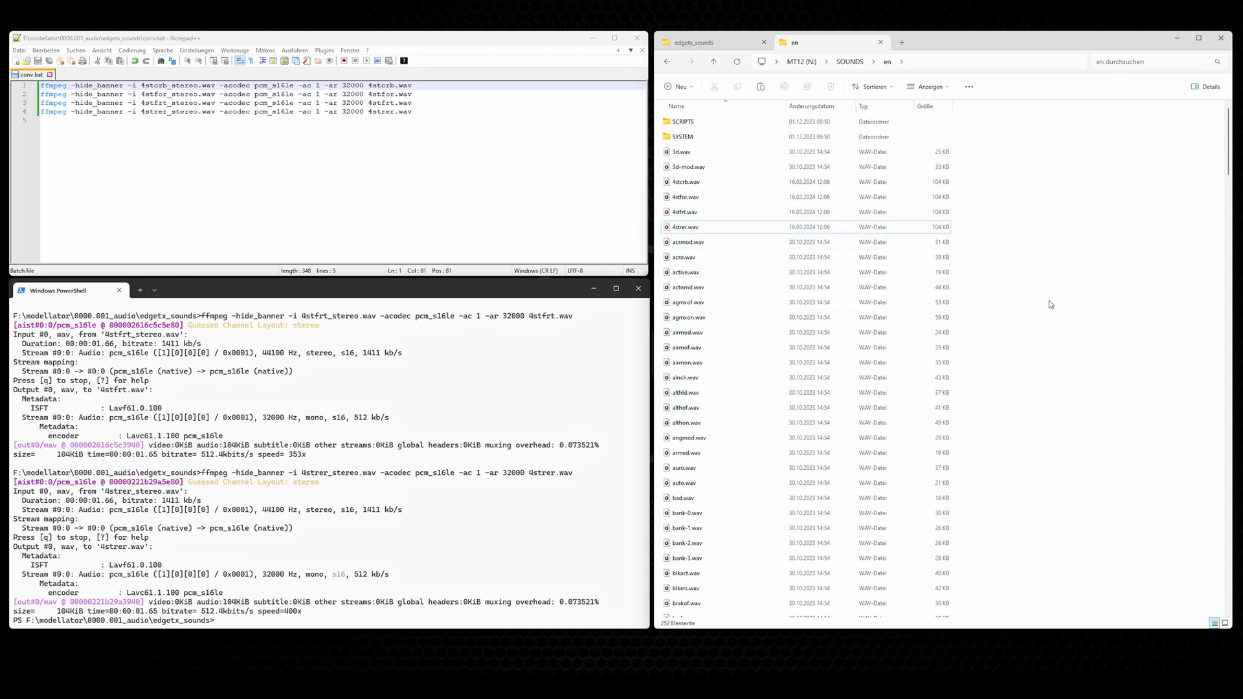
pyautogui.moveTo(1007, 299)
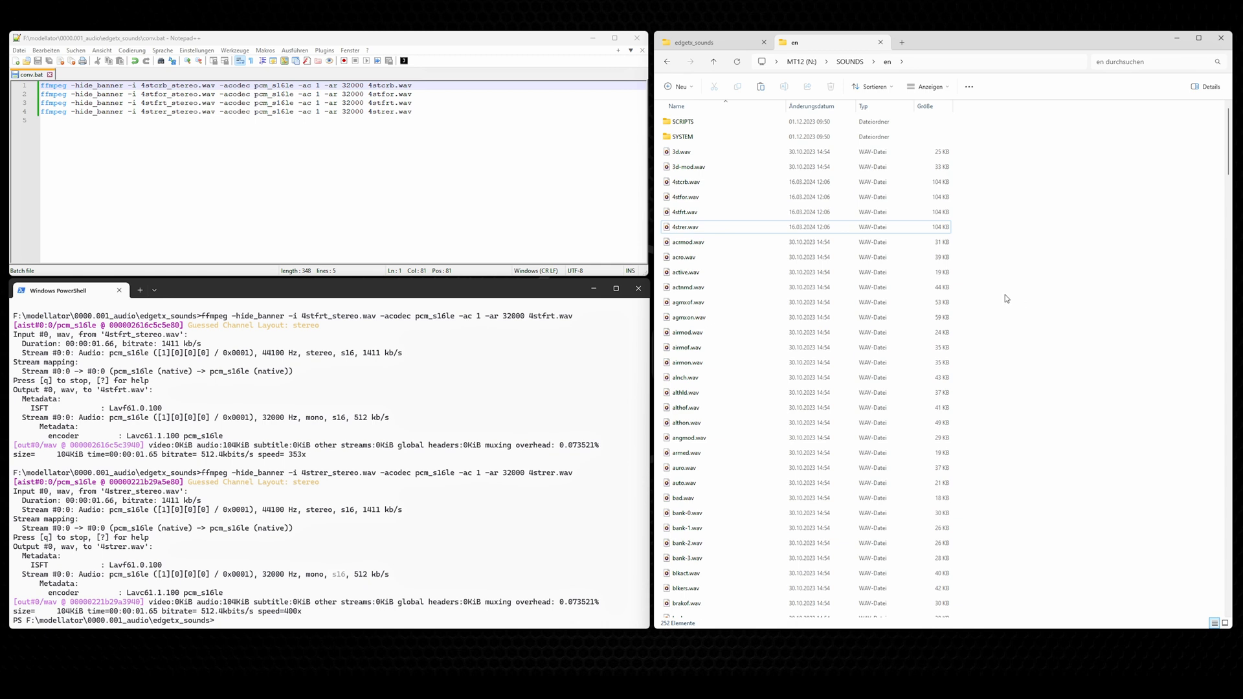